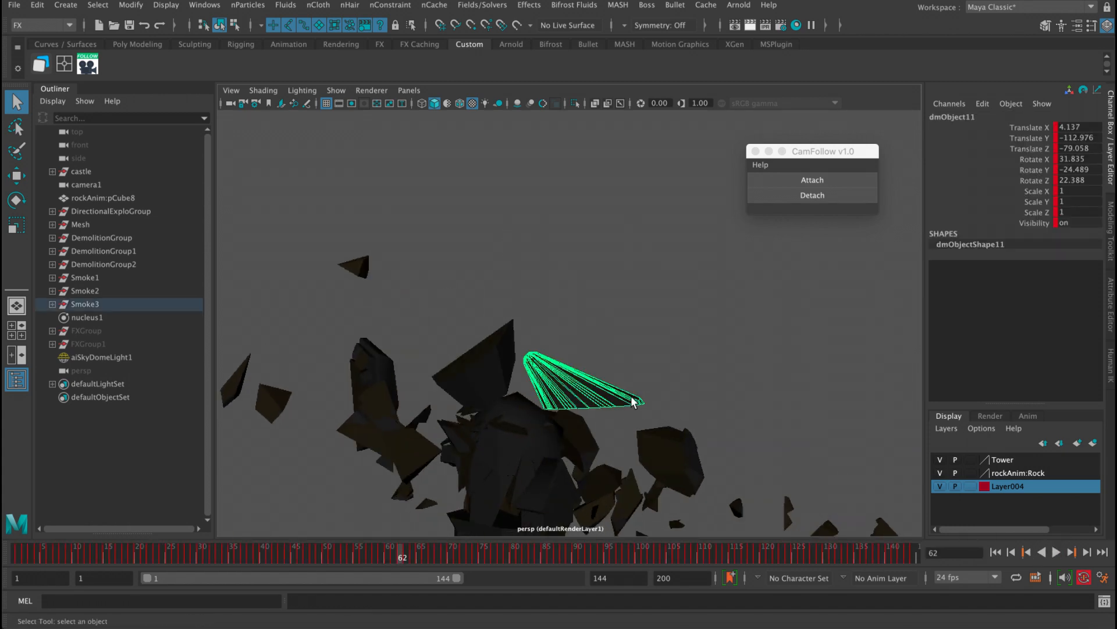
Attach the view camera to one debris piece, jump ahead, then attach it to another piece.
left_click(812, 180)
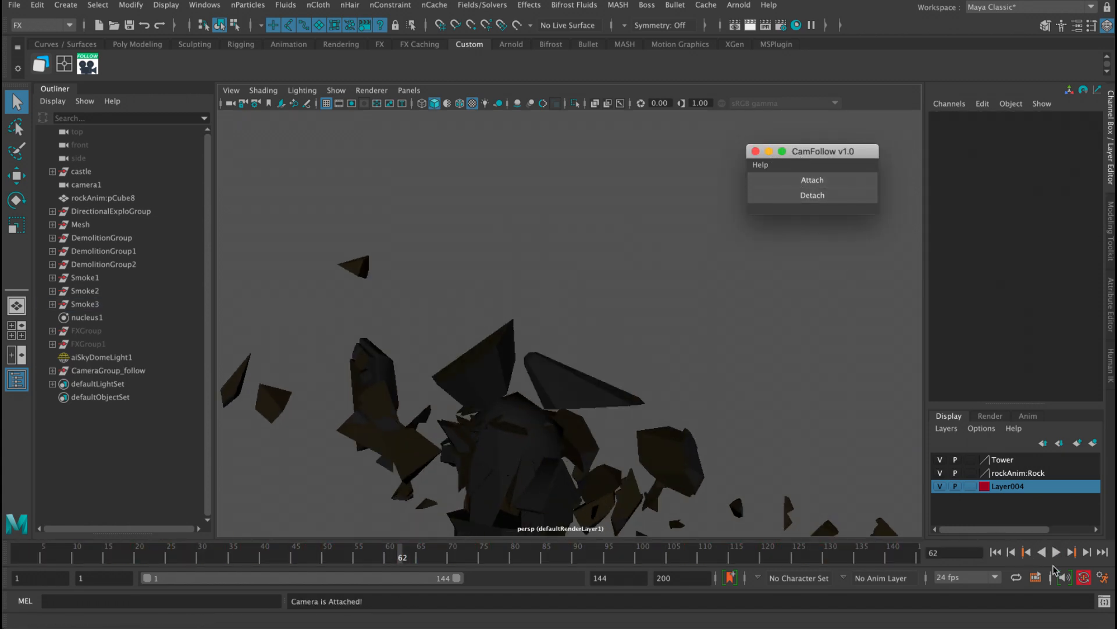
left_click(1058, 552)
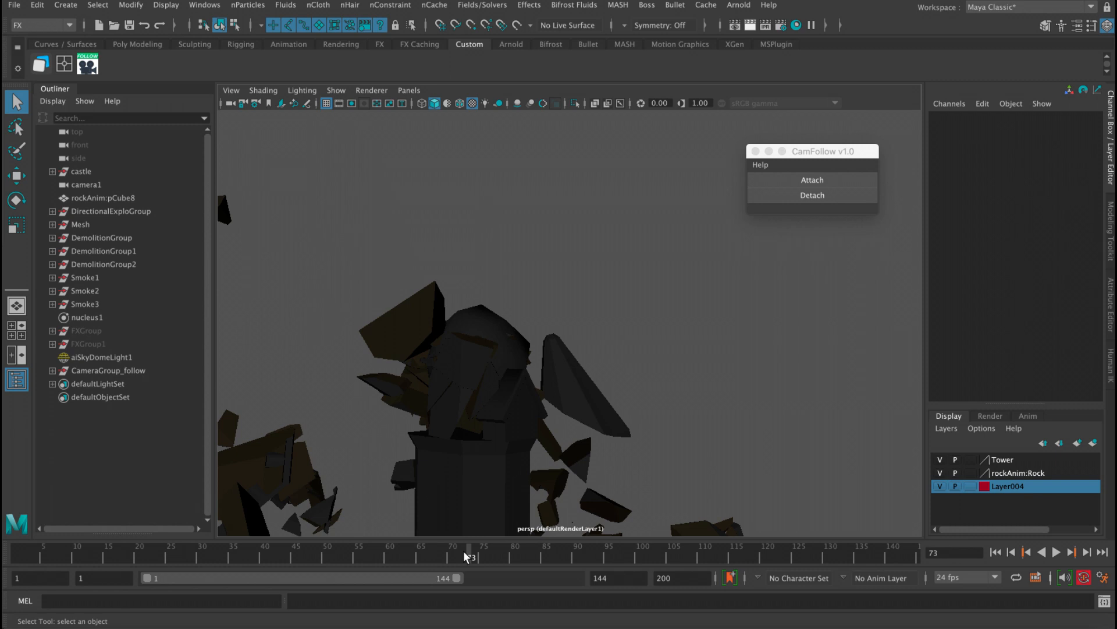
left_click(86, 291)
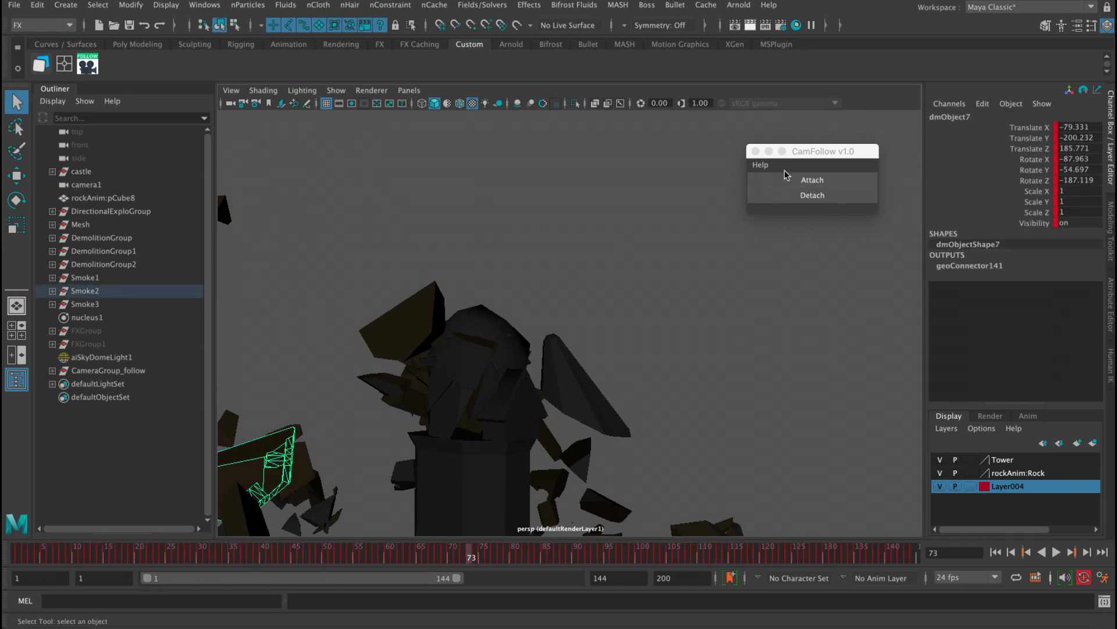
left_click(1057, 552)
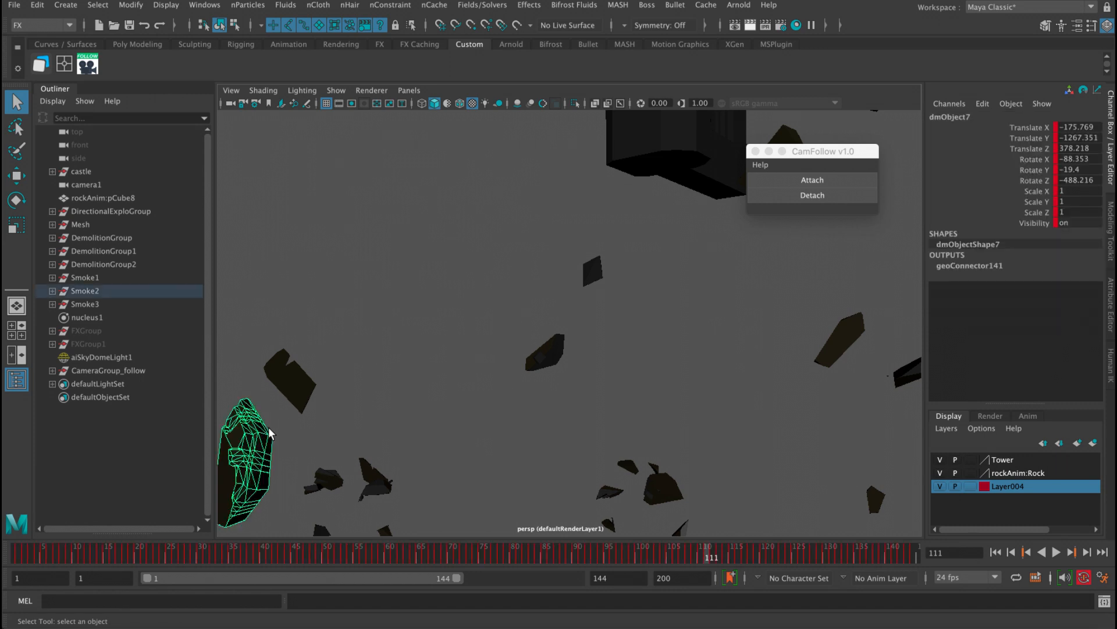
Replay the simulation from the start with the camera following, then bring up the car trail scene.
left_click(1057, 552)
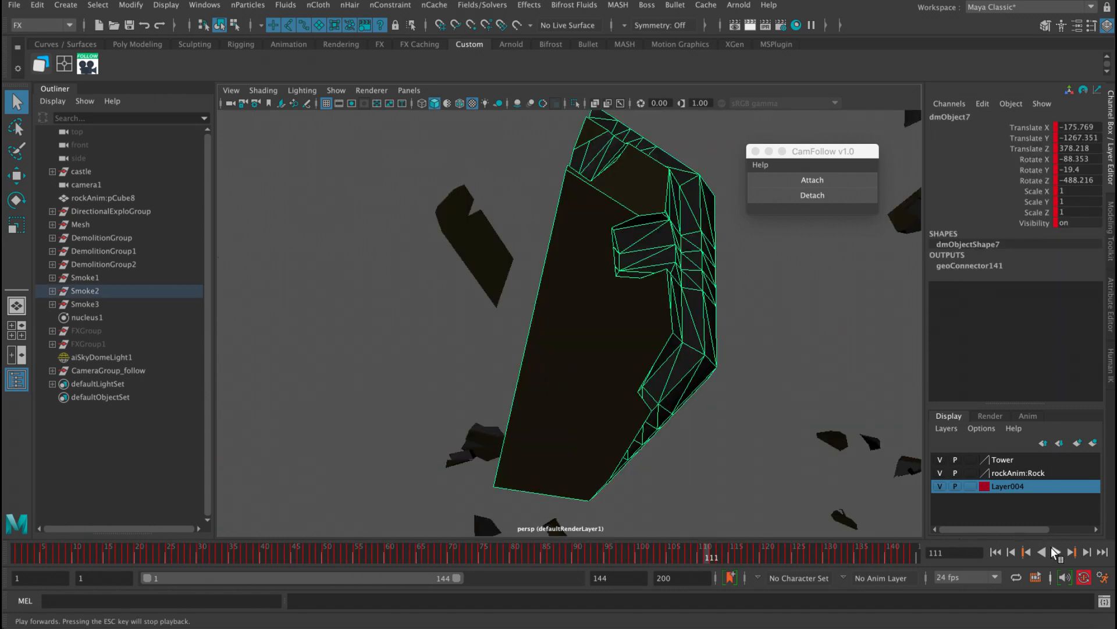
left_click(1040, 552)
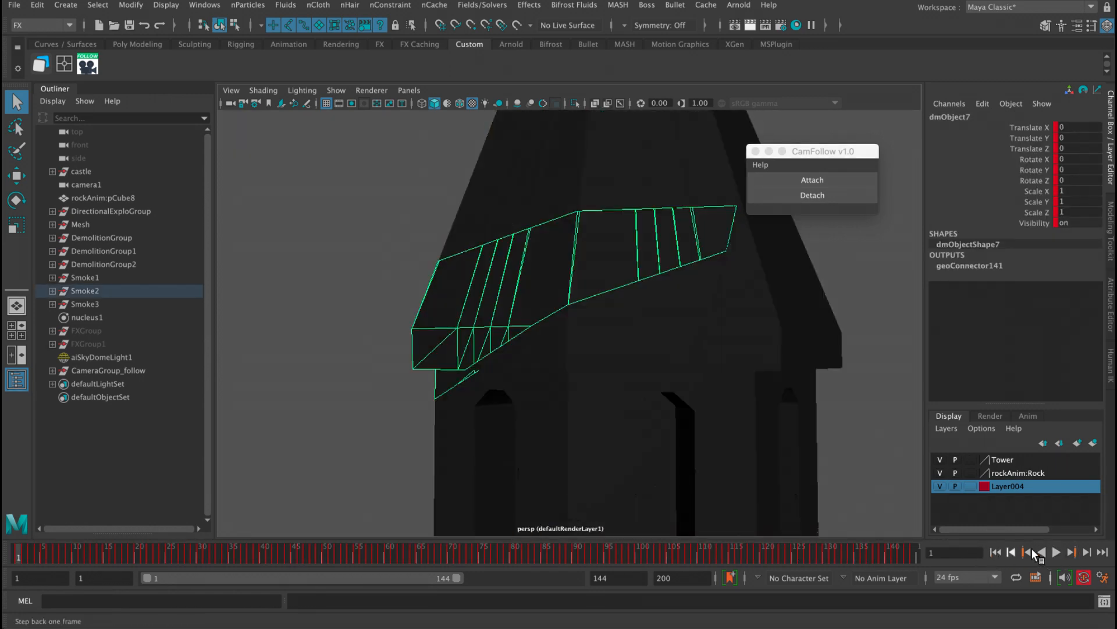
left_click(1057, 552)
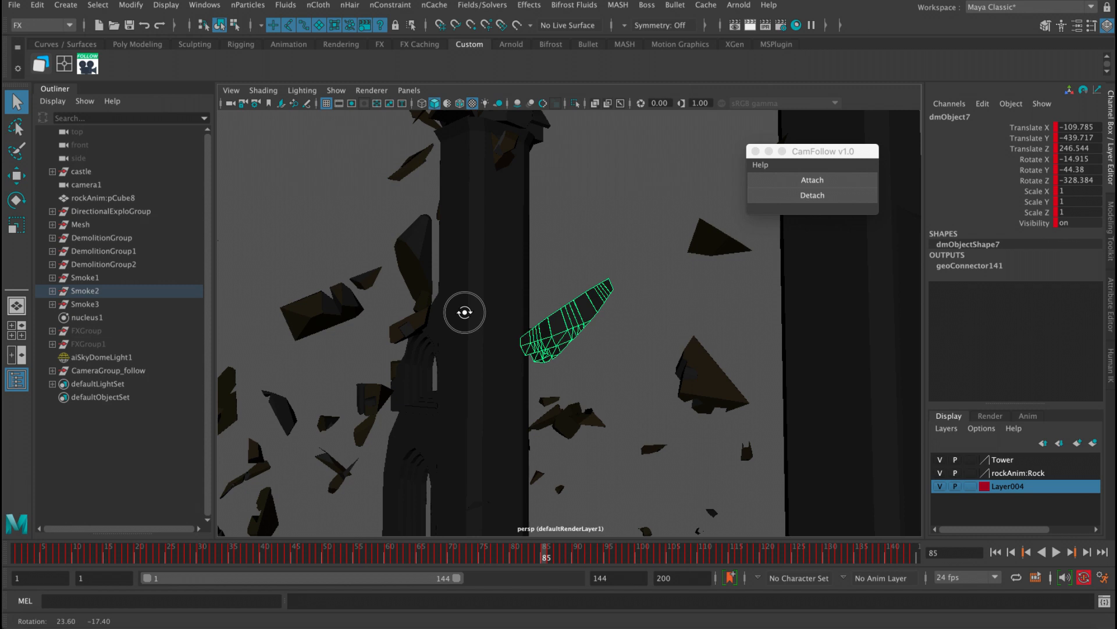
left_click(1058, 551)
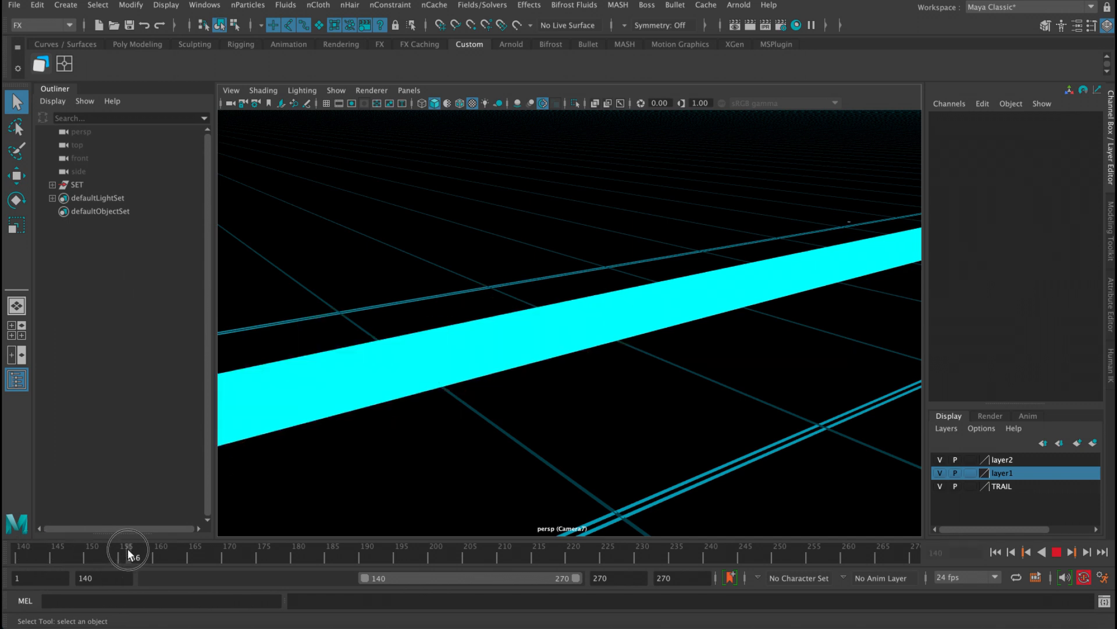
Scrub the car animation to frame 186 and tumble the perspective view around the car.
left_click_drag(127, 549, 36, 549)
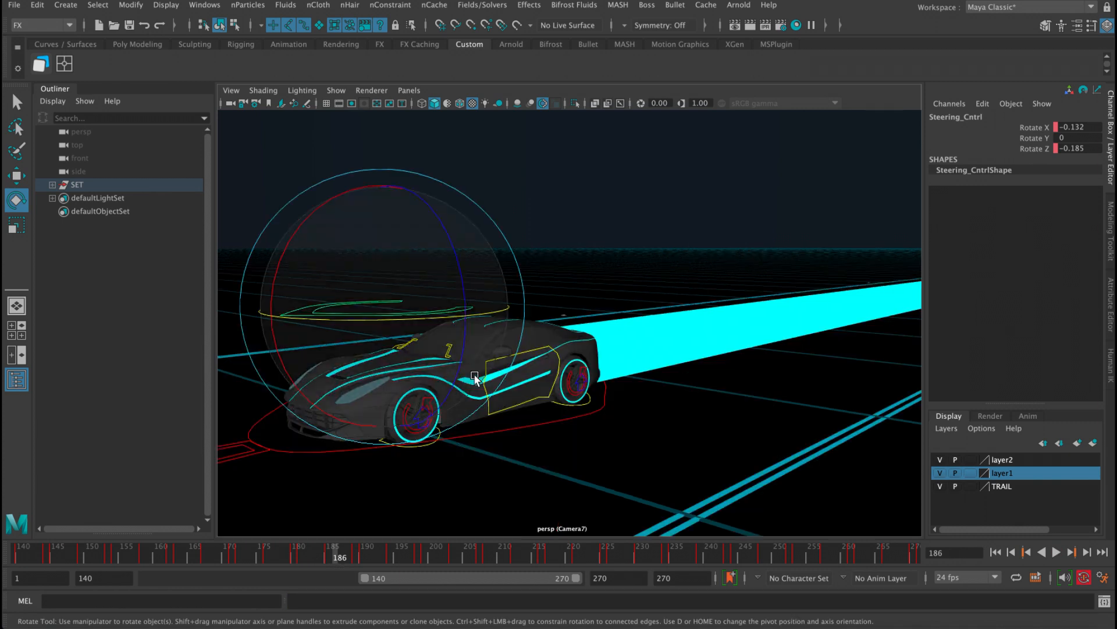
left_click_drag(478, 378, 488, 367)
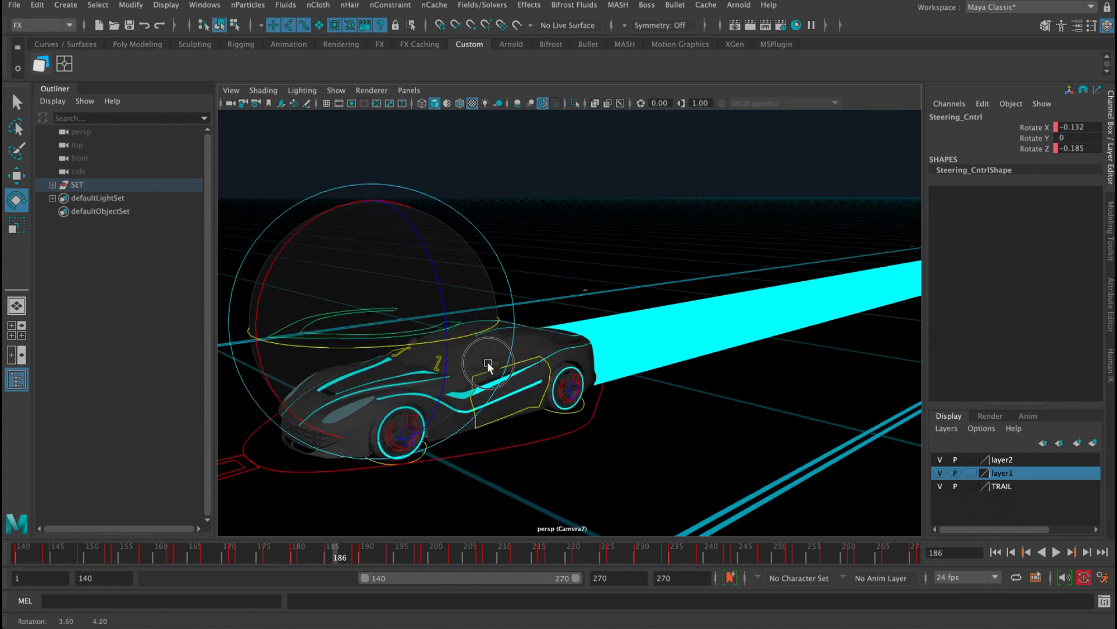
left_click(1025, 552)
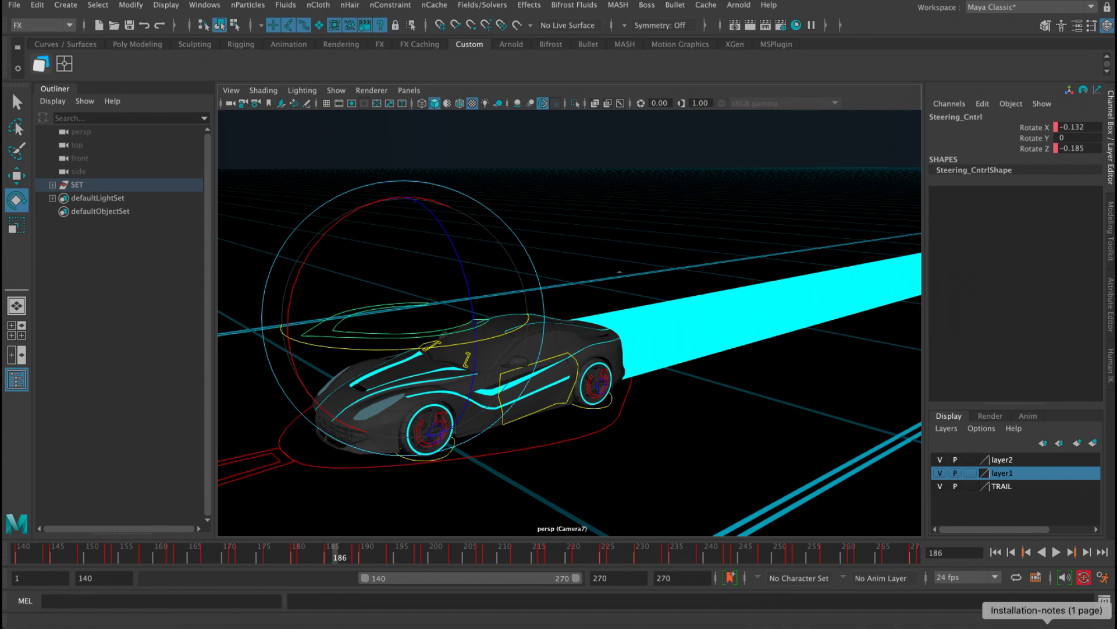
Open the installation notes and copy CamFollow.py and CamFollow-icon.png into prefs/scripts.
left_click(96, 25)
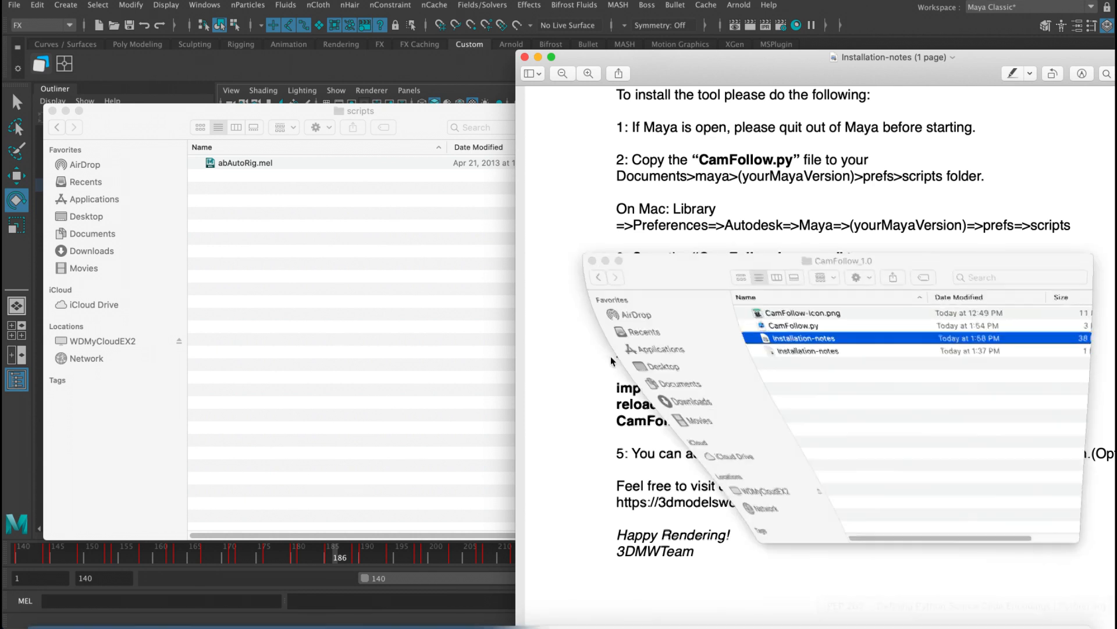
left_click(784, 325)
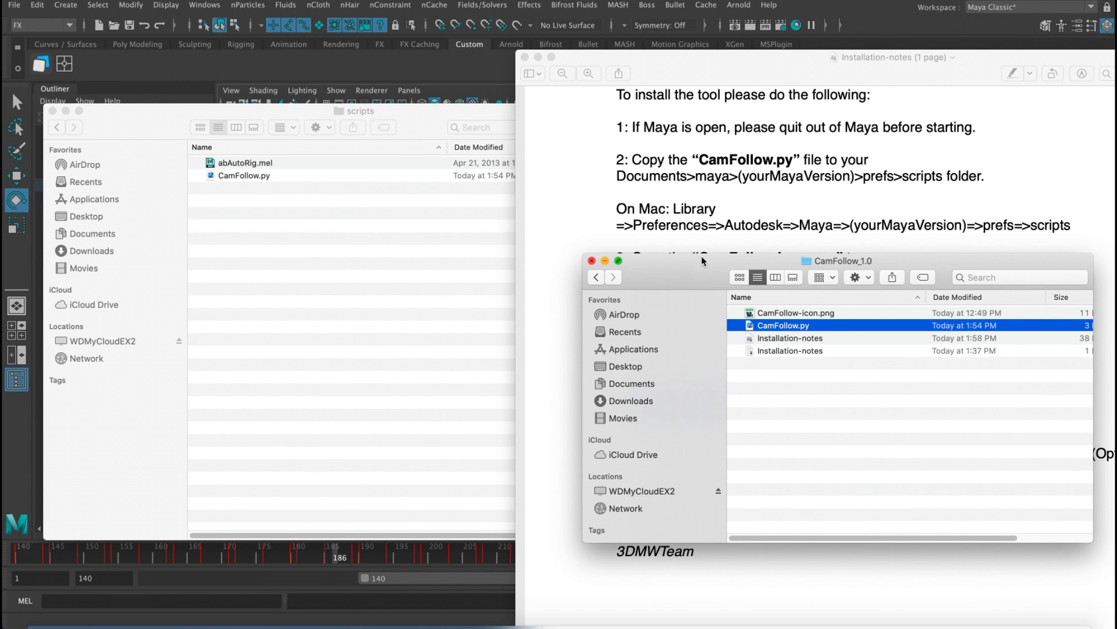
left_click(797, 311)
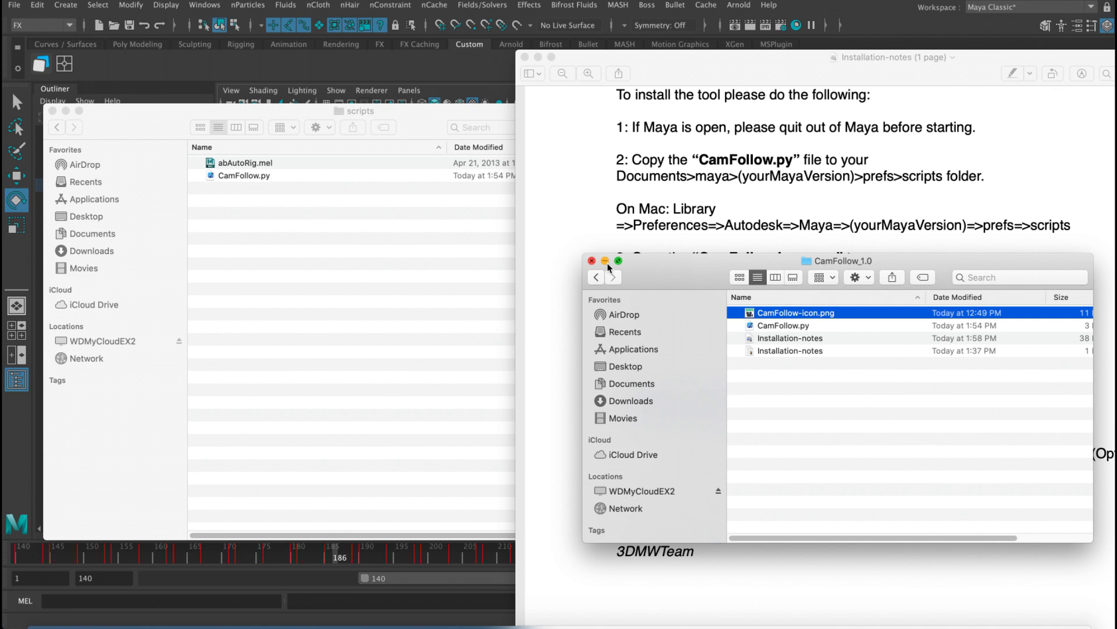
Select and copy the three CamFollow startup script lines from the notes.
left_click(591, 260)
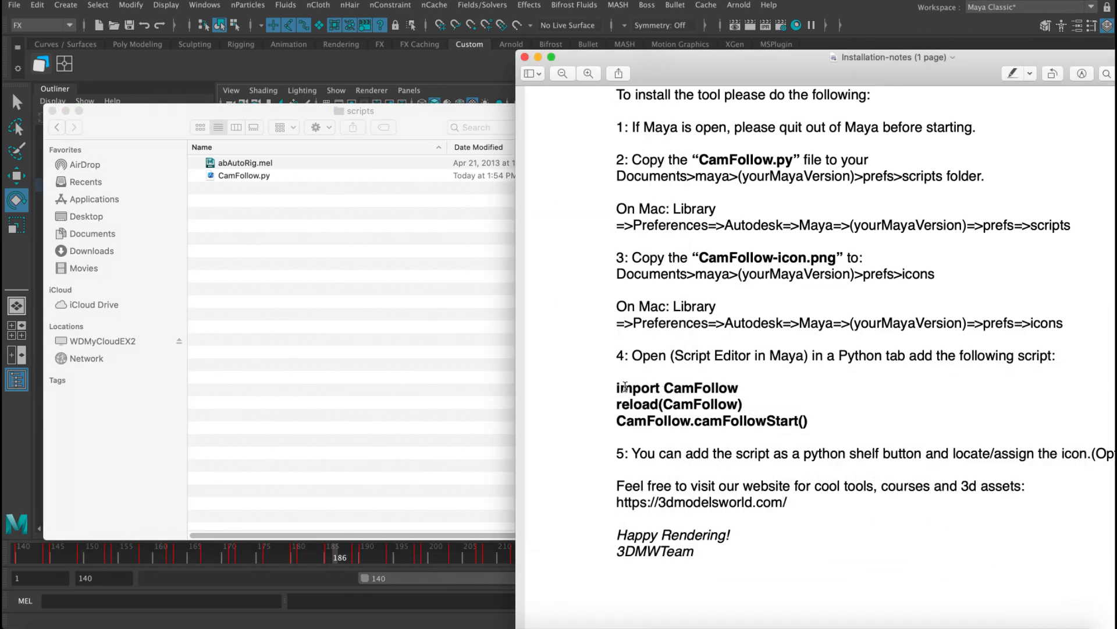
left_click_drag(617, 387, 807, 421)
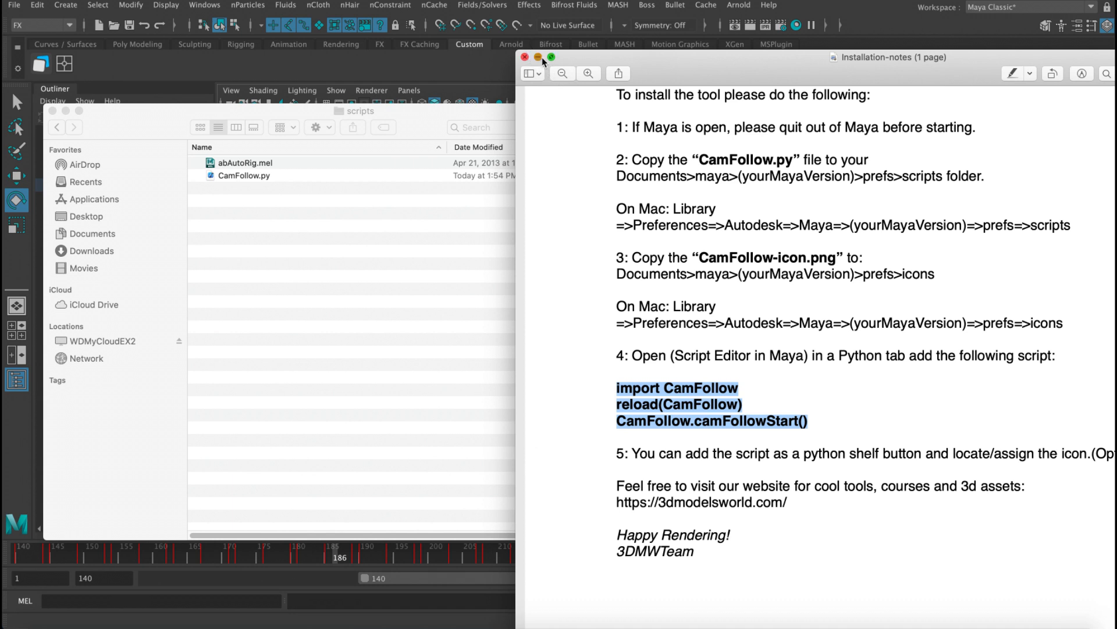
left_click(523, 57)
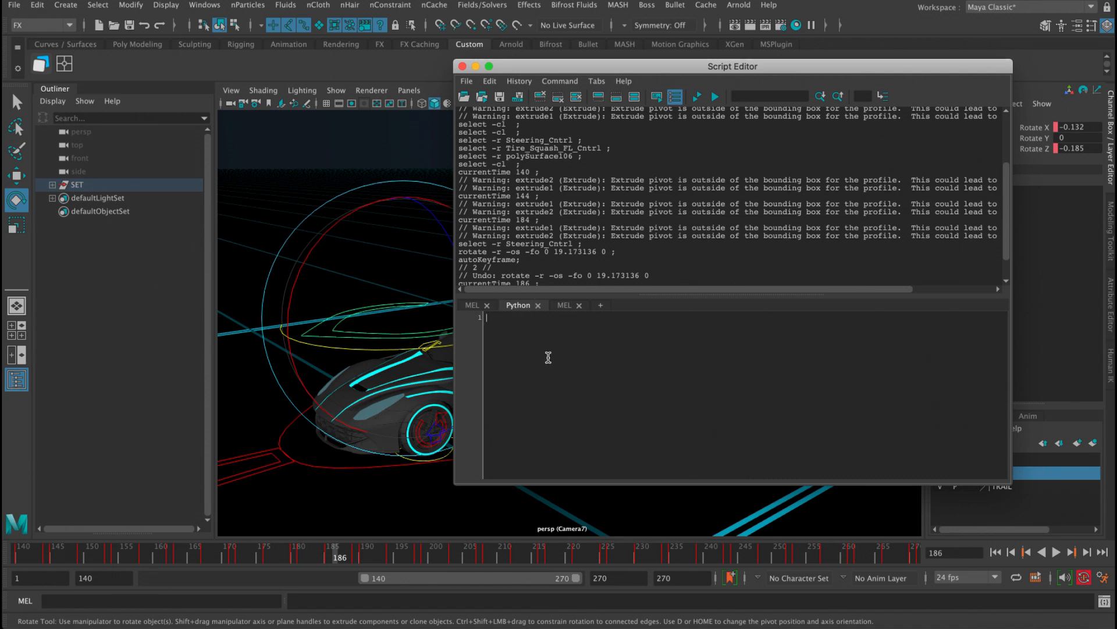
Run 'import CamFollow; reload(CamFollow); CamFollow.camFollowStart()' in a Python Script Editor tab.
type("import CamFollow reload(CamFollow) CamFollow.camFollowStart()")
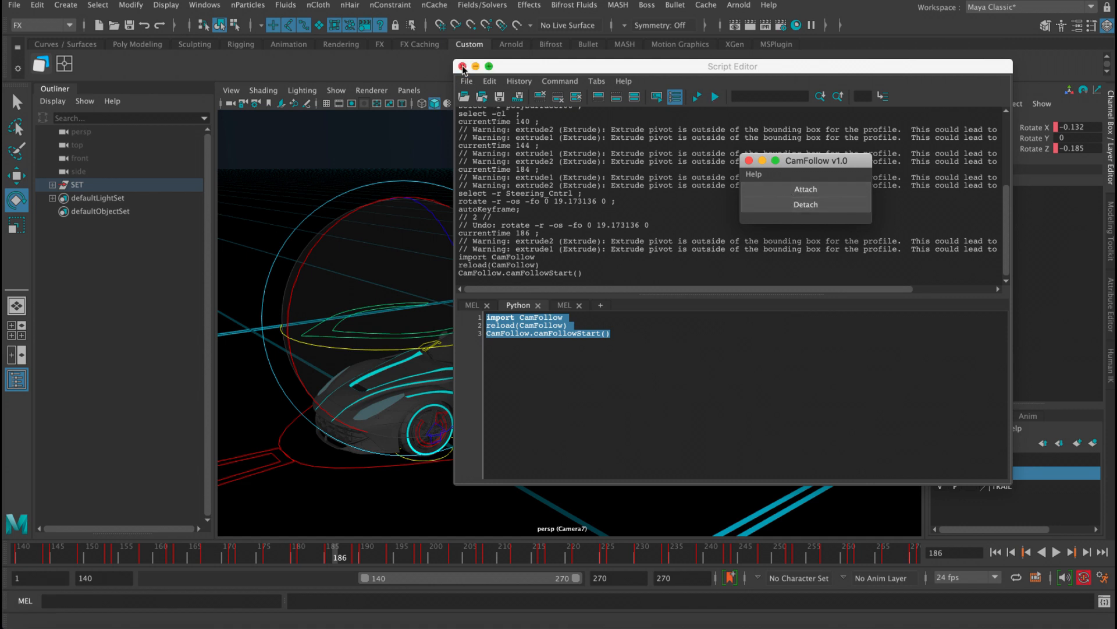
Save the script as a Custom shelf button using the CamFollow-icon.png image.
left_click_drag(805, 161, 873, 157)
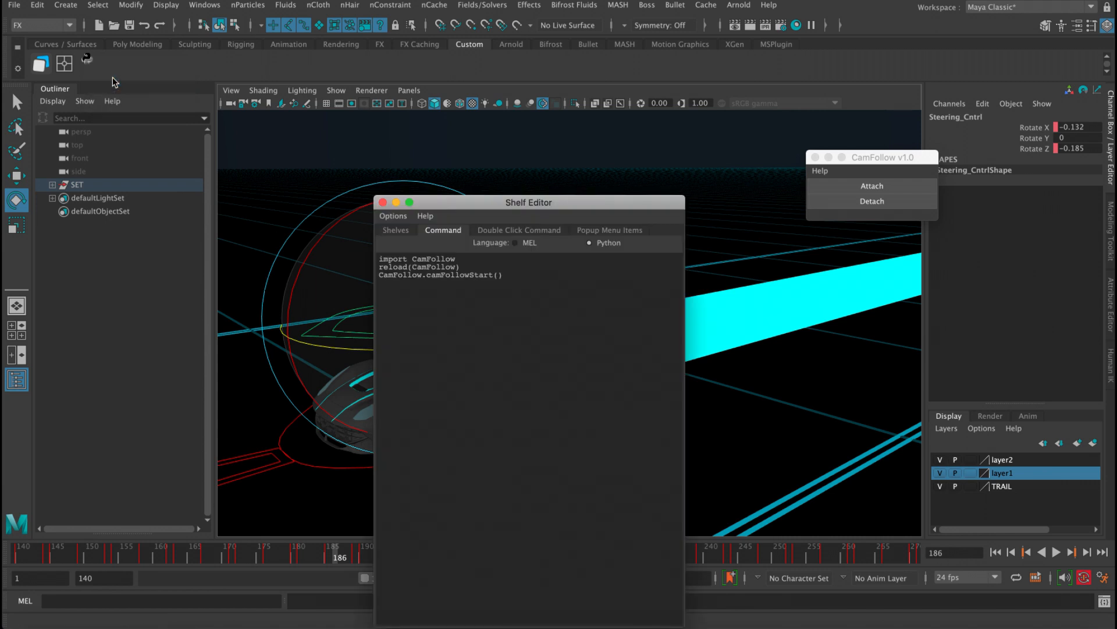
left_click(397, 230)
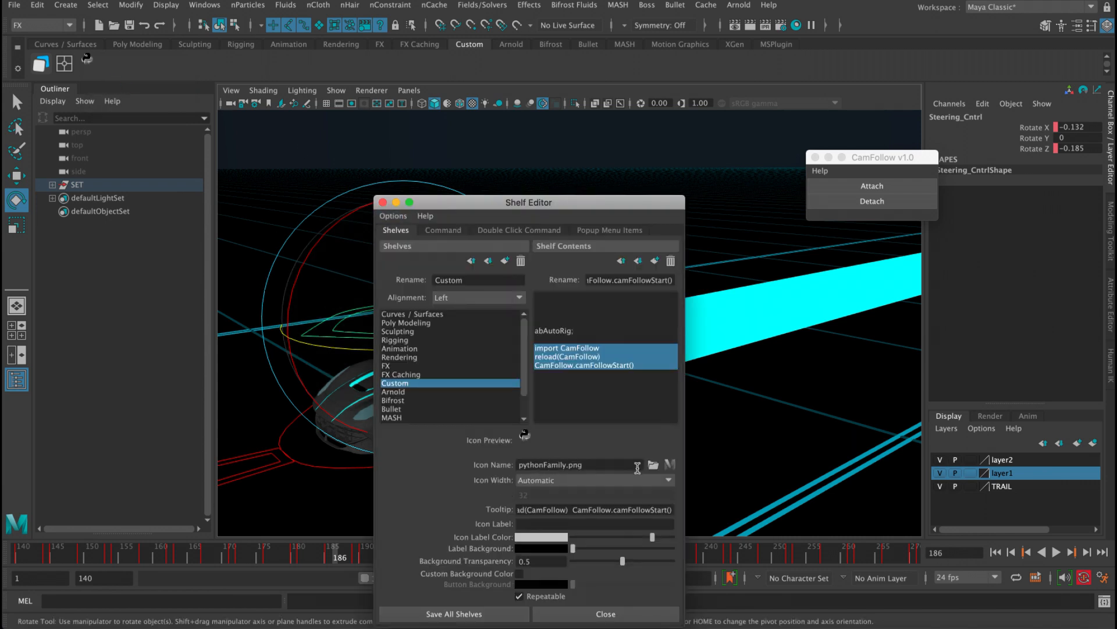
left_click(652, 464)
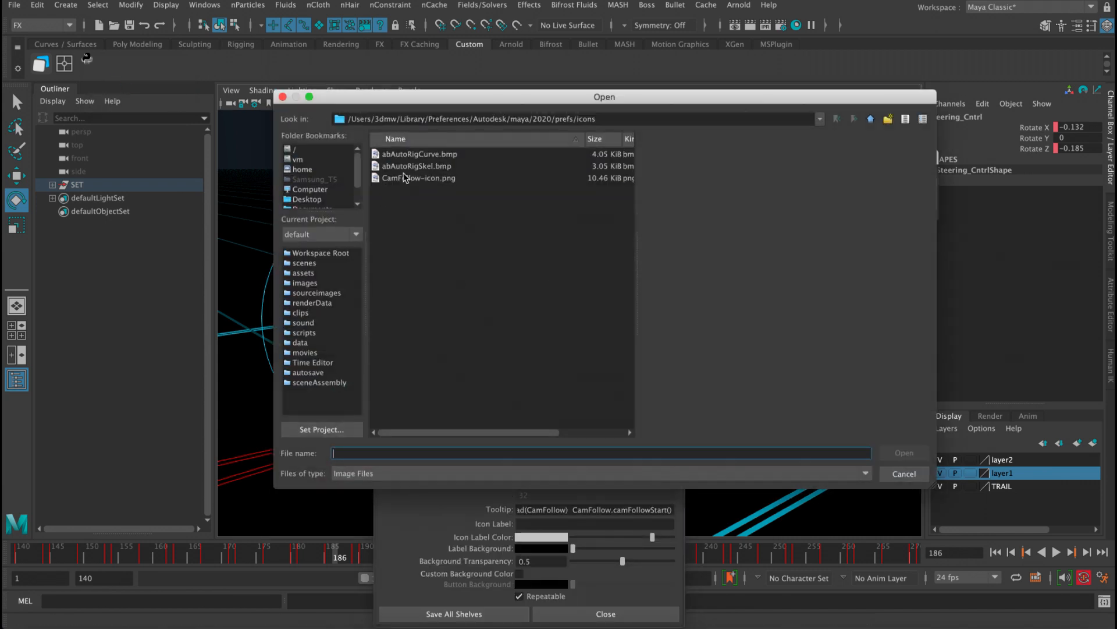
left_click(419, 177)
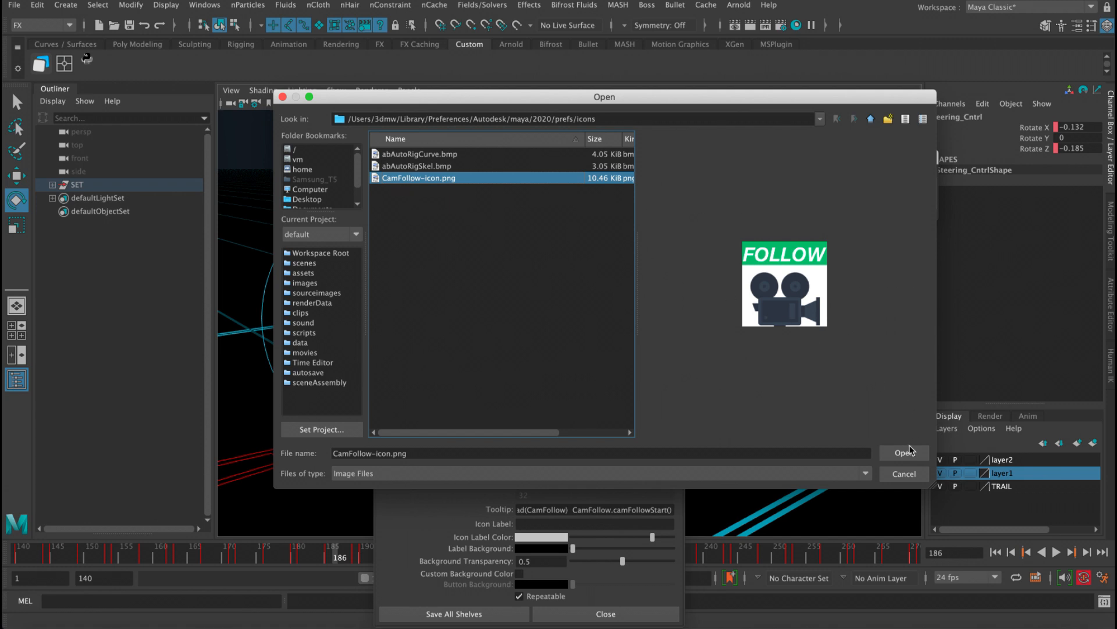
left_click(903, 453)
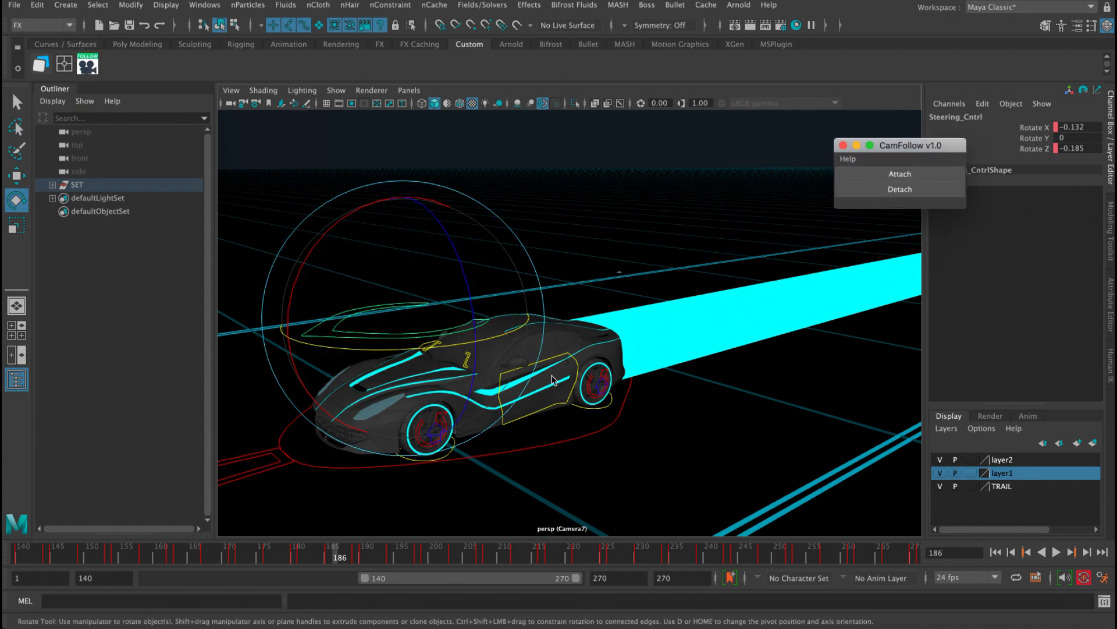
mouse_move(515, 159)
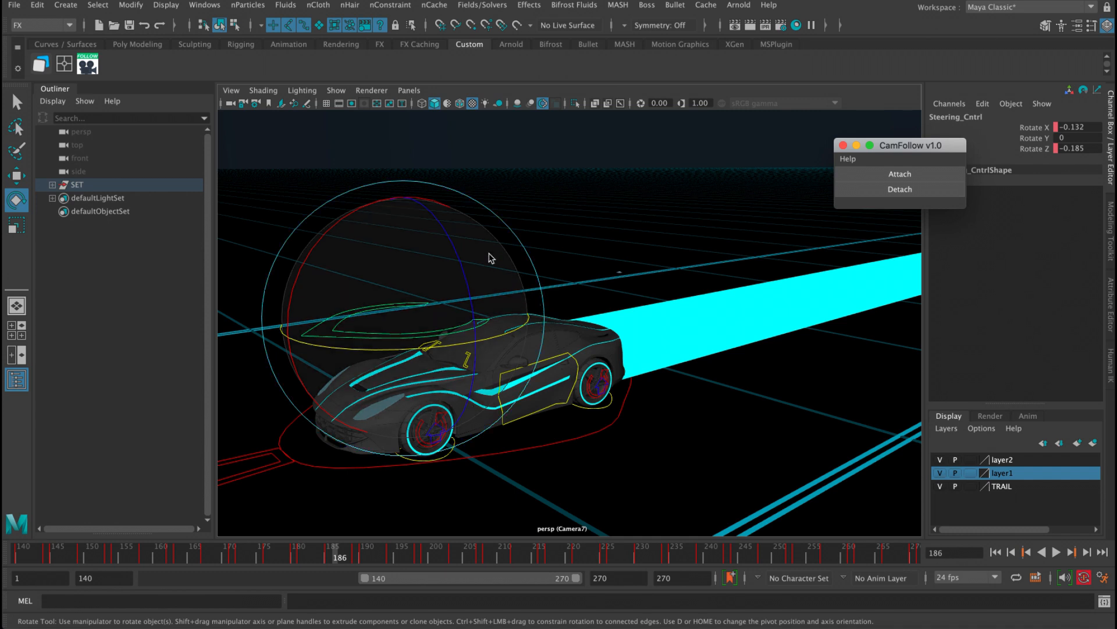
mouse_move(415, 341)
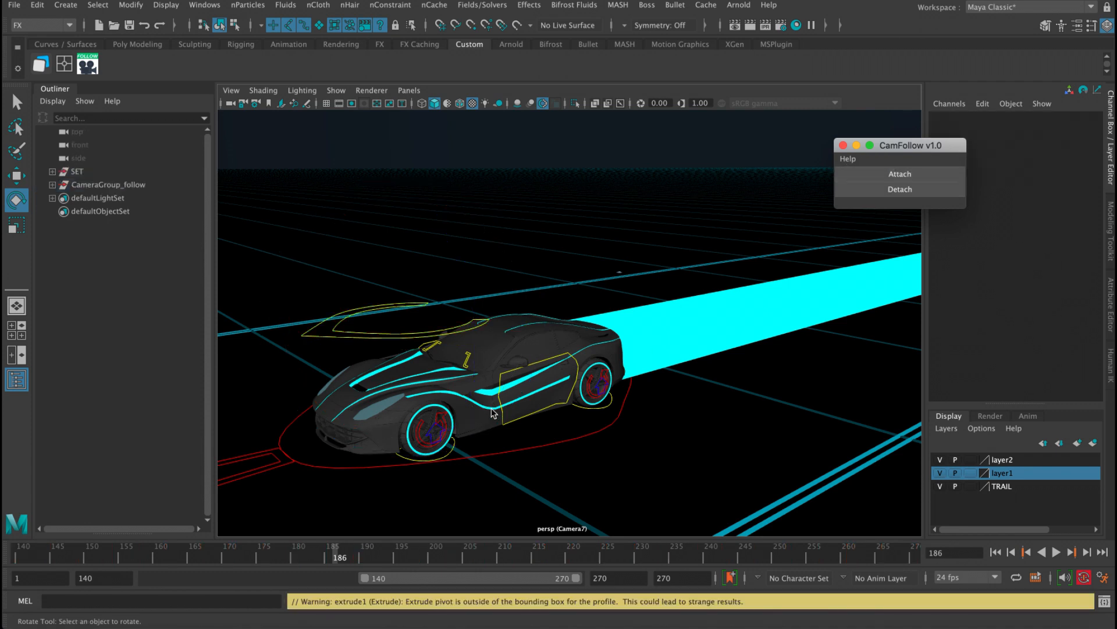
mouse_move(324, 546)
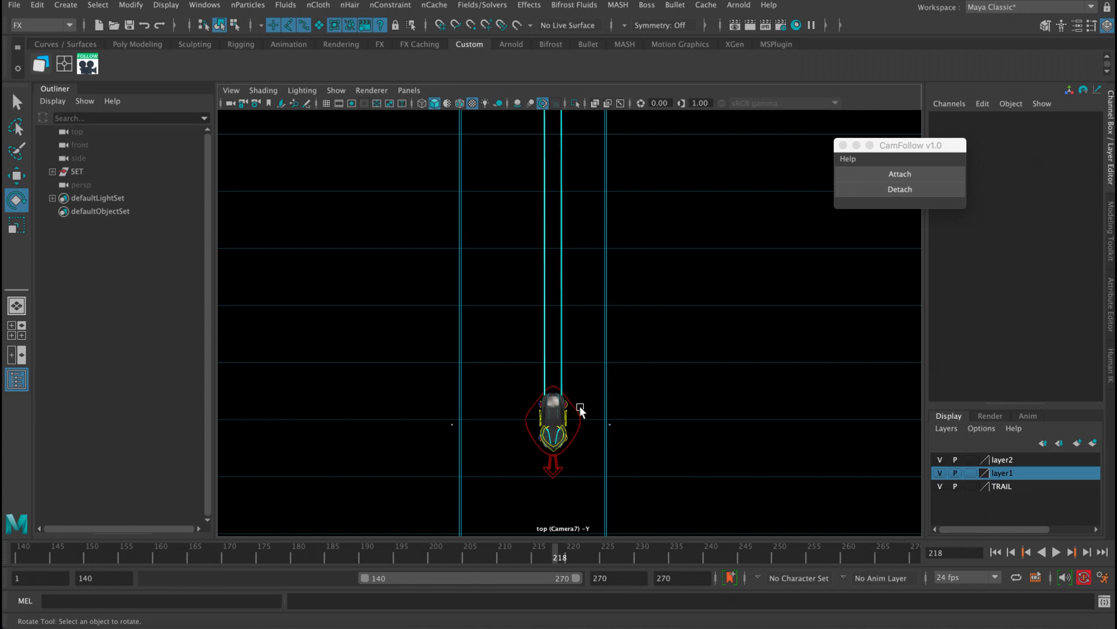
Attach the view camera to the car body and play the animation to frame 253.
left_click(76, 171)
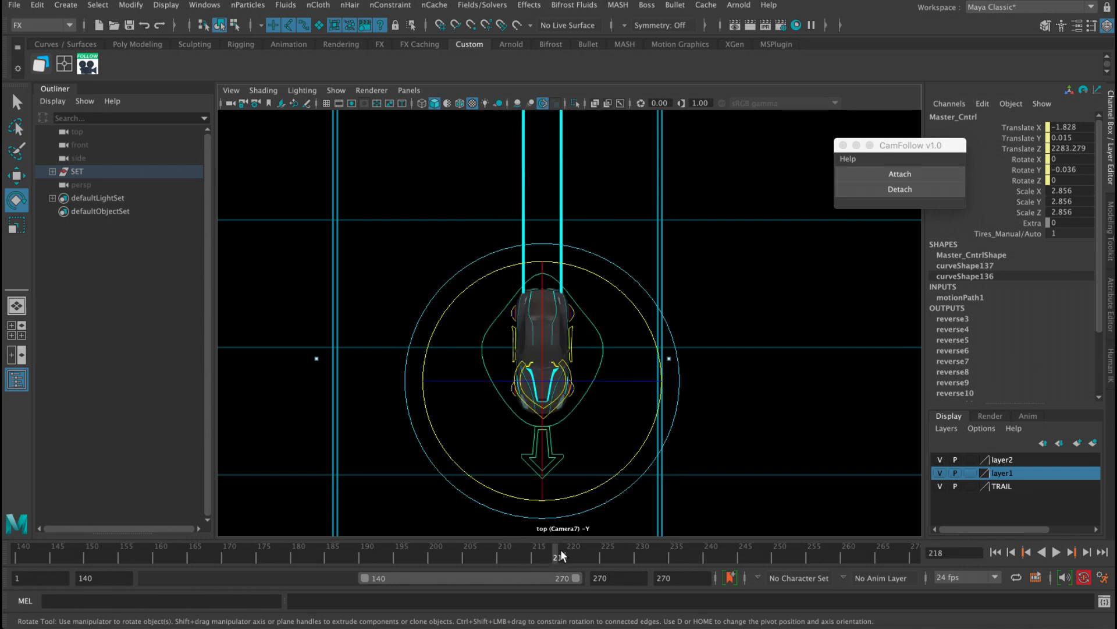
mouse_move(687, 266)
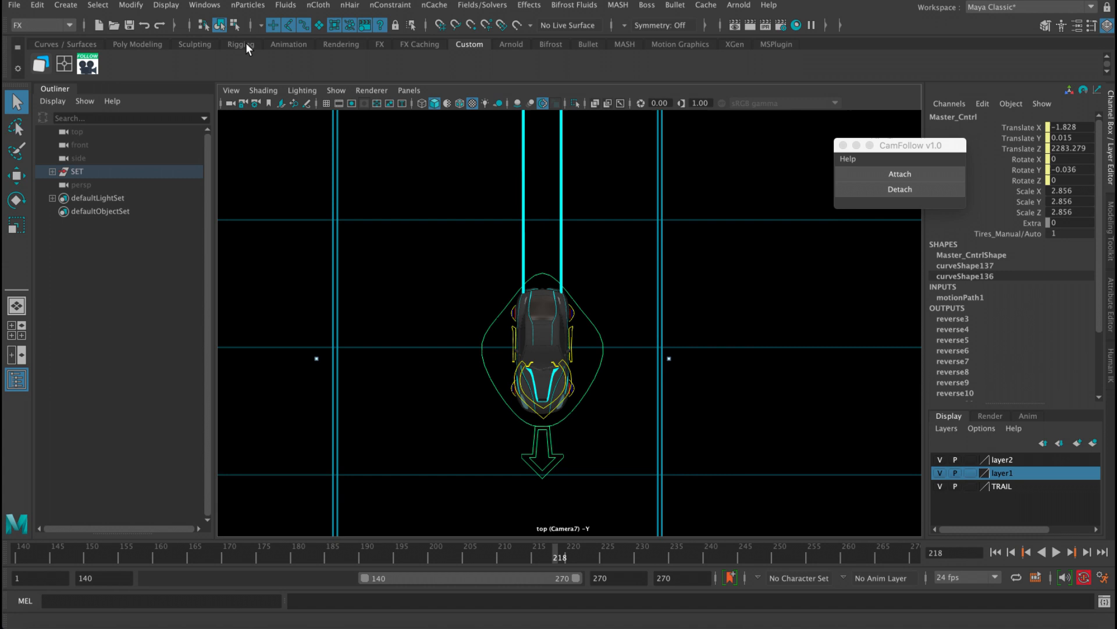
left_click(546, 331)
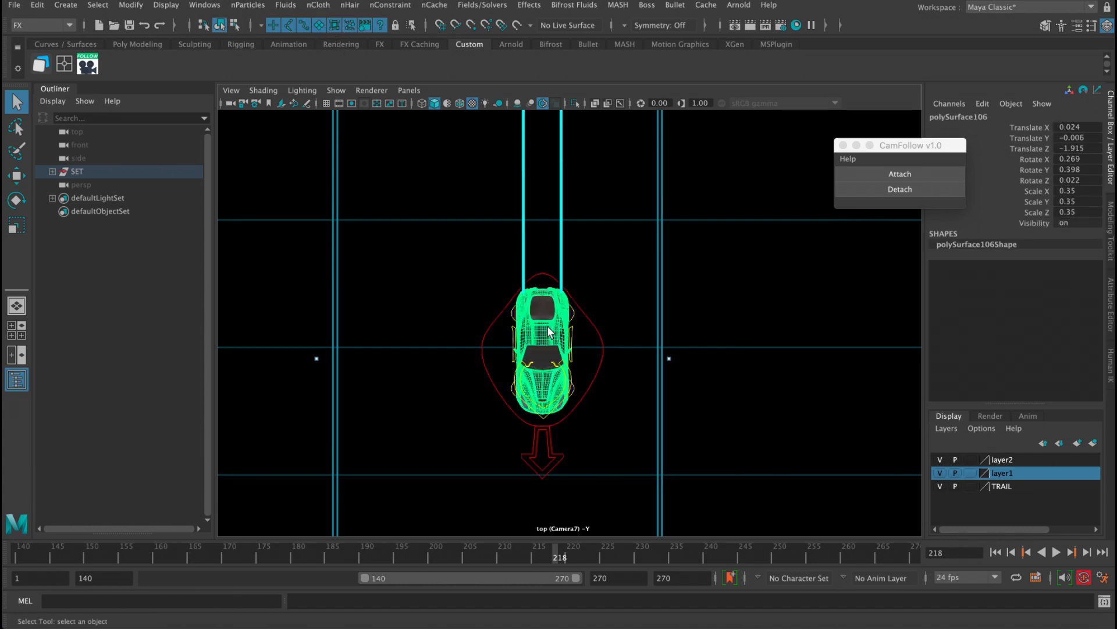
left_click(899, 174)
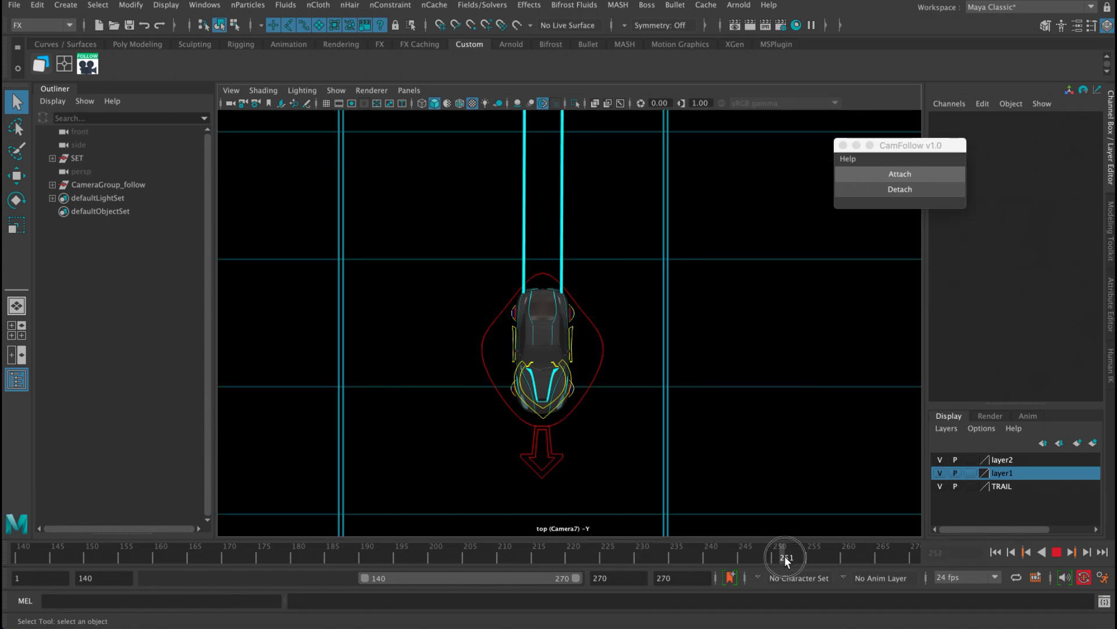
key("space")
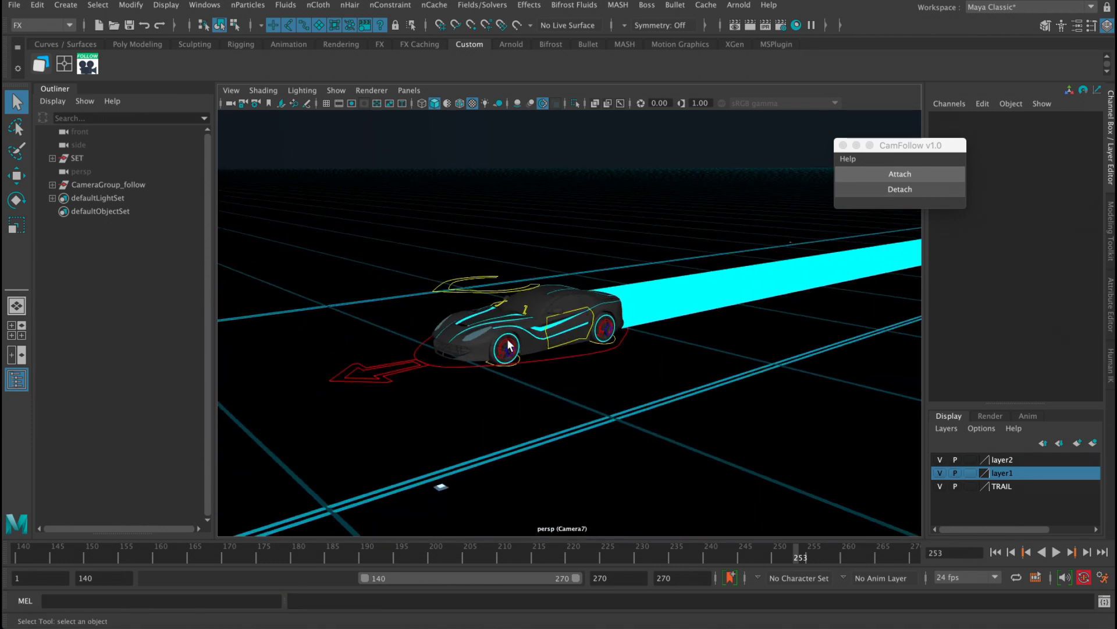
mouse_move(878, 196)
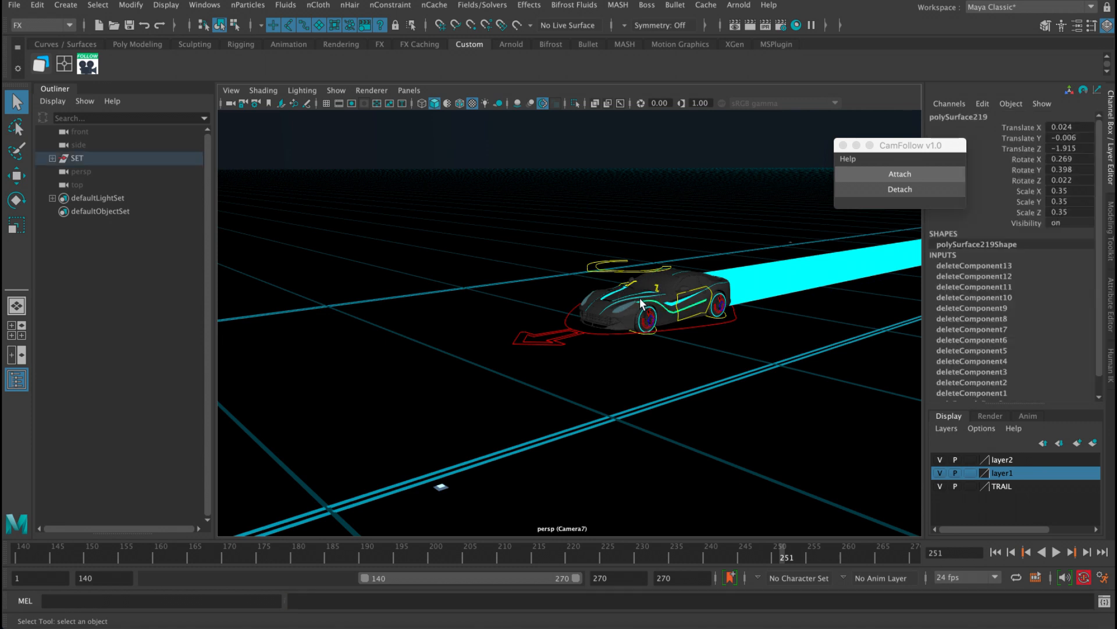
Detach the camera from the car and open the debris scene viewed through camera1.
left_click(899, 174)
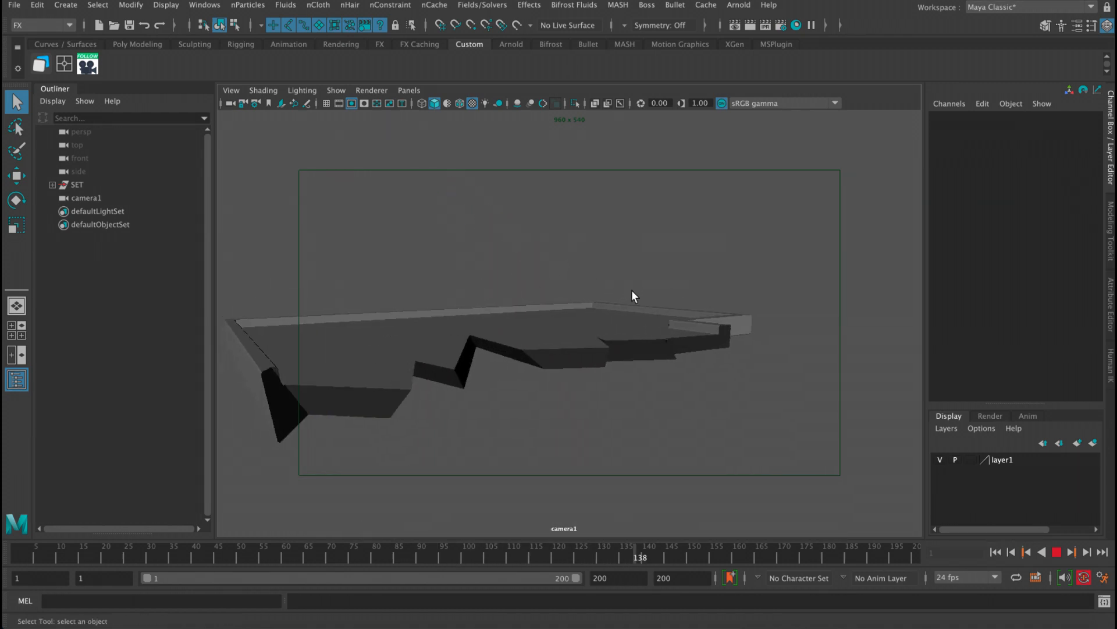
Scrub and play the debris simulation backwards to frame 49, then open CamFollow from the shelf.
left_click_drag(634, 556, 390, 538)
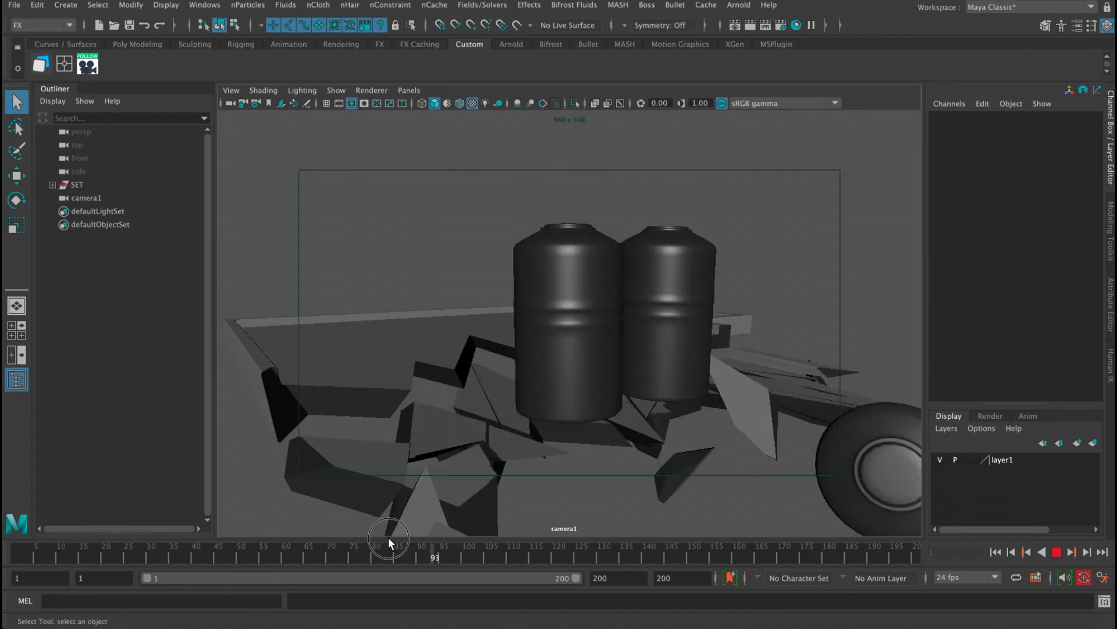
left_click(1041, 552)
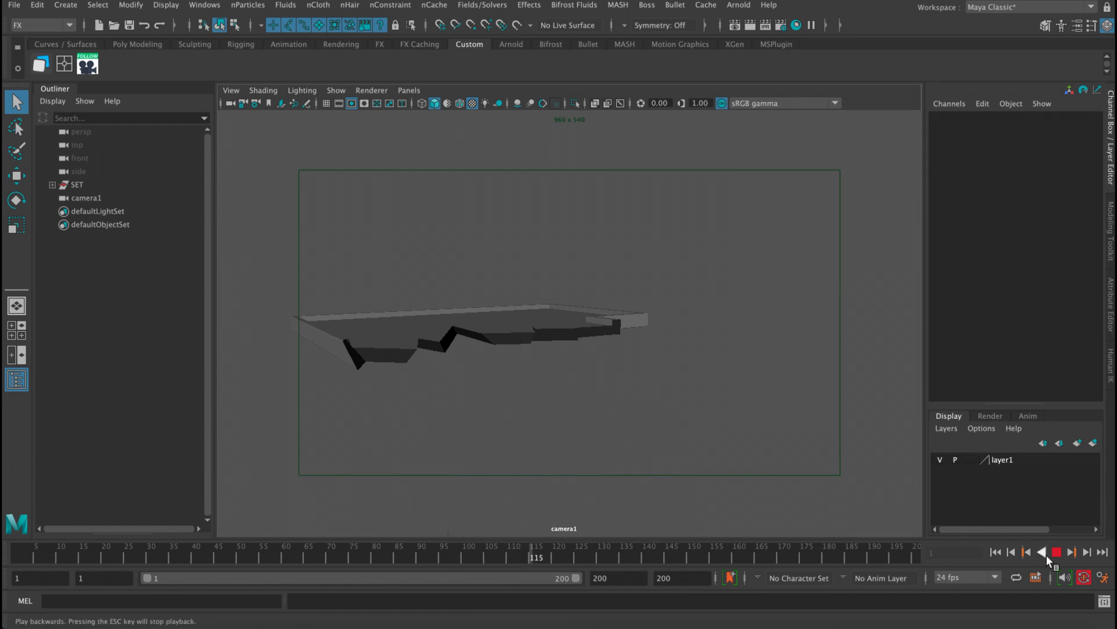
left_click(1041, 551)
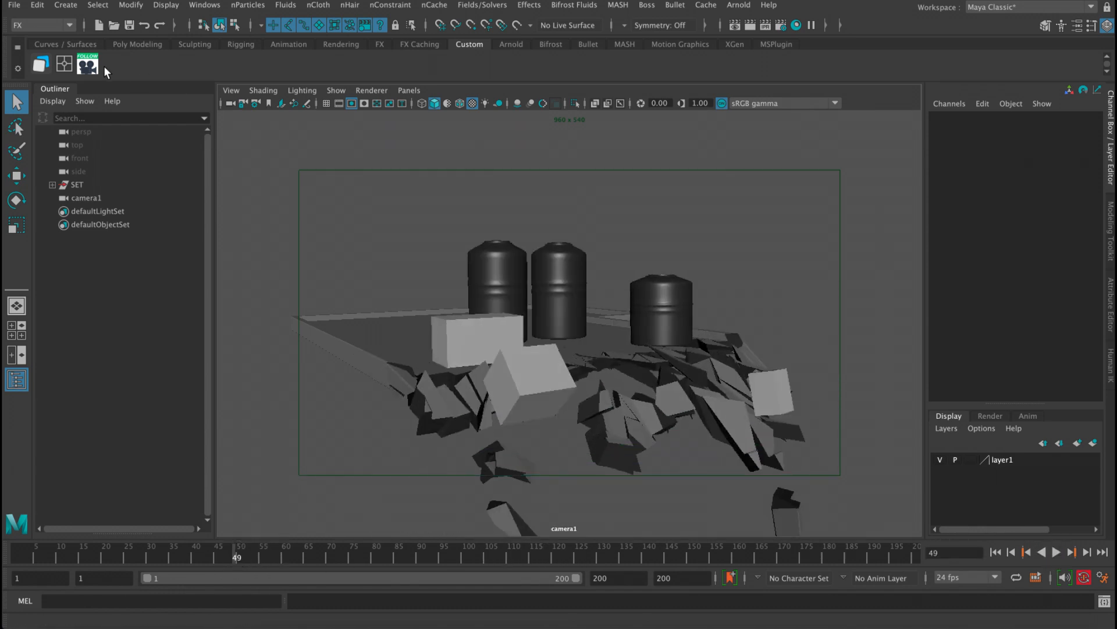
left_click(87, 64)
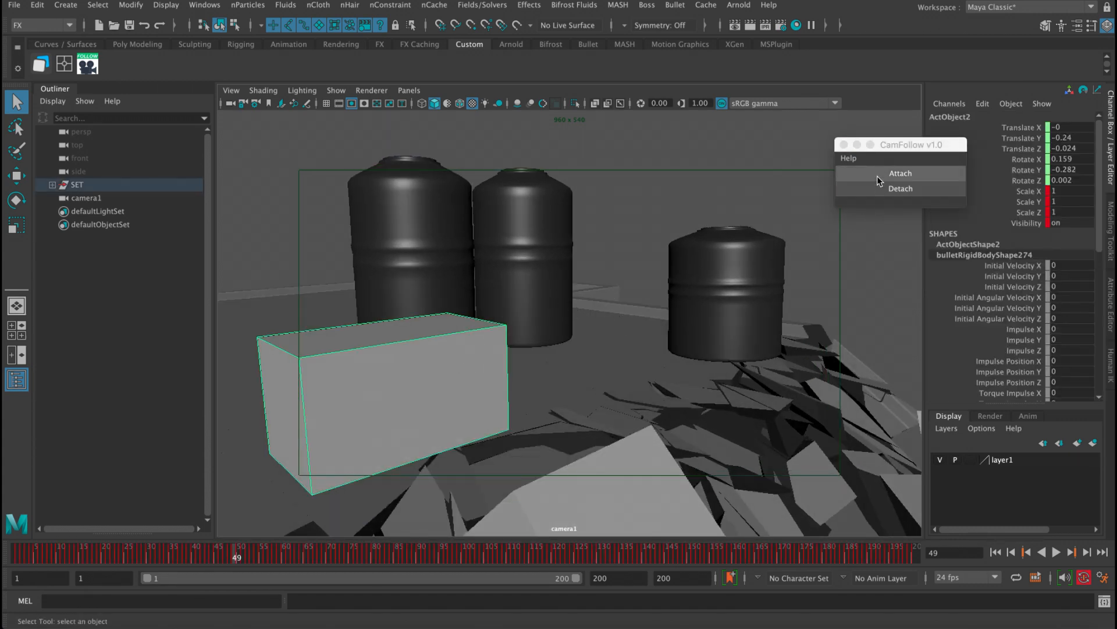
Attach the camera to box ActObject2 and play the simulation to frame 102.
left_click(1058, 552)
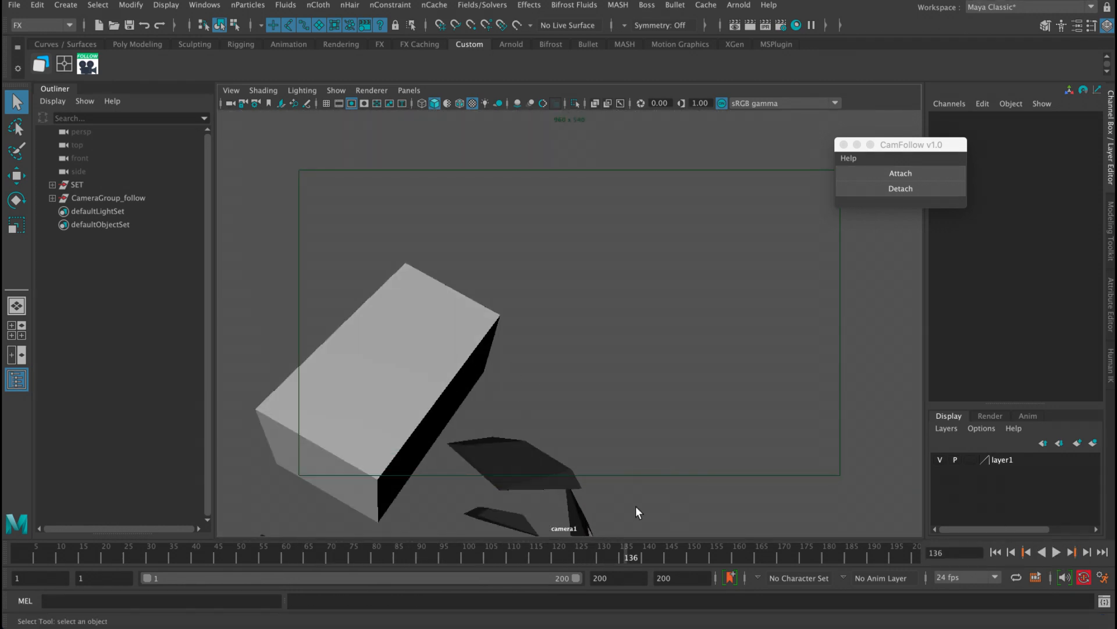
left_click(1057, 552)
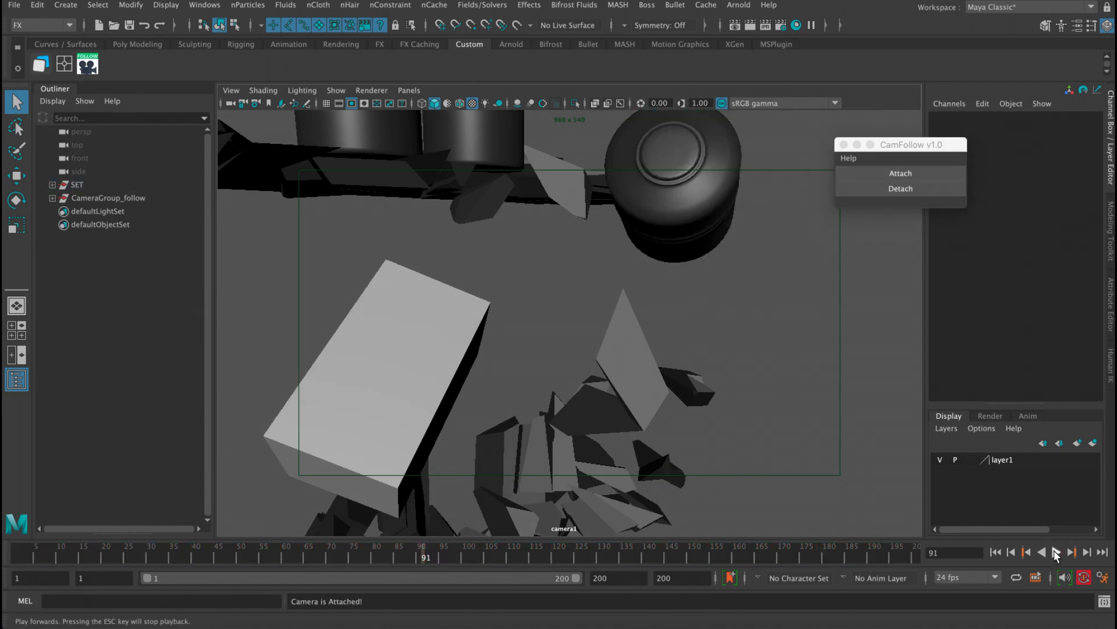
left_click(1057, 551)
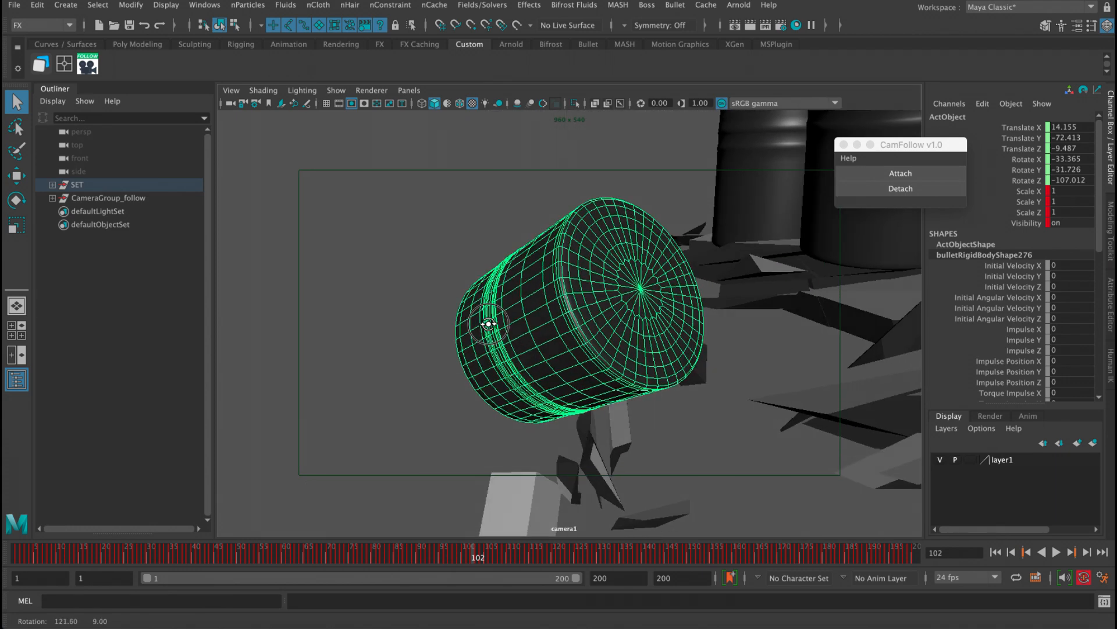
Reset the debris scene to frame 1 with camera1's attributes in the Channel Box.
left_click(1058, 551)
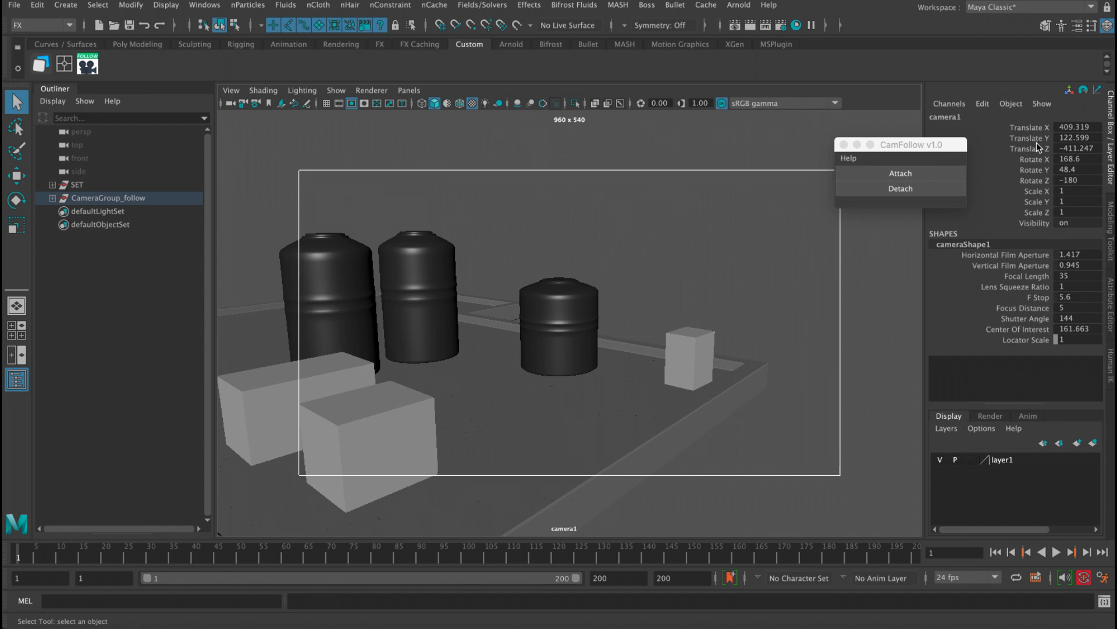
Reattach the camera at frame 71 and scrub the time slider through the debris simulation.
left_click_drag(644, 360, 644, 360)
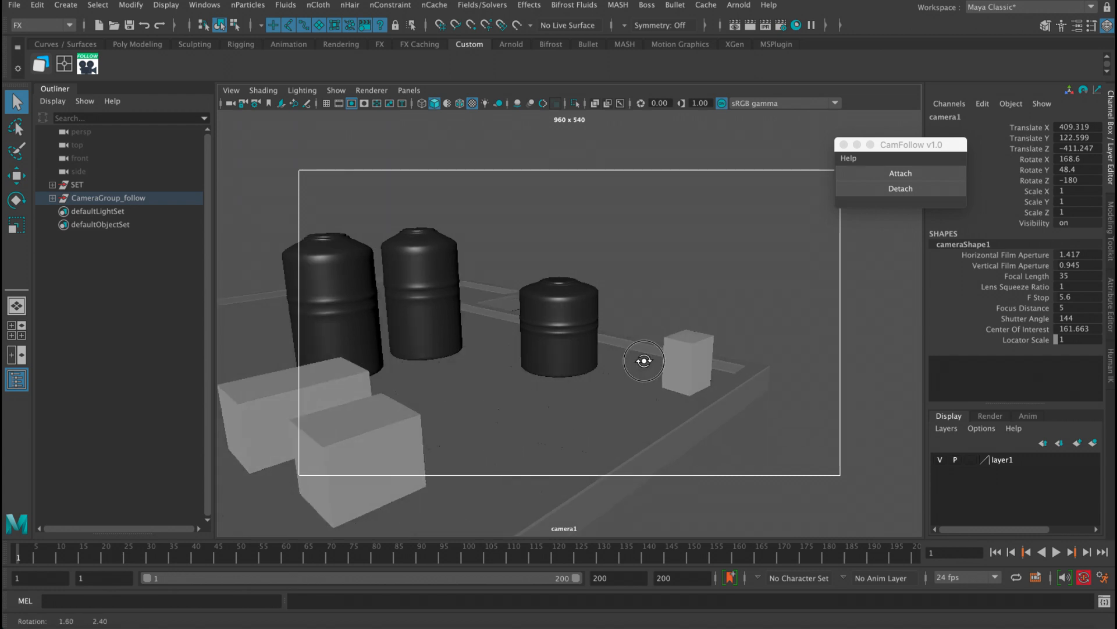
left_click(1056, 551)
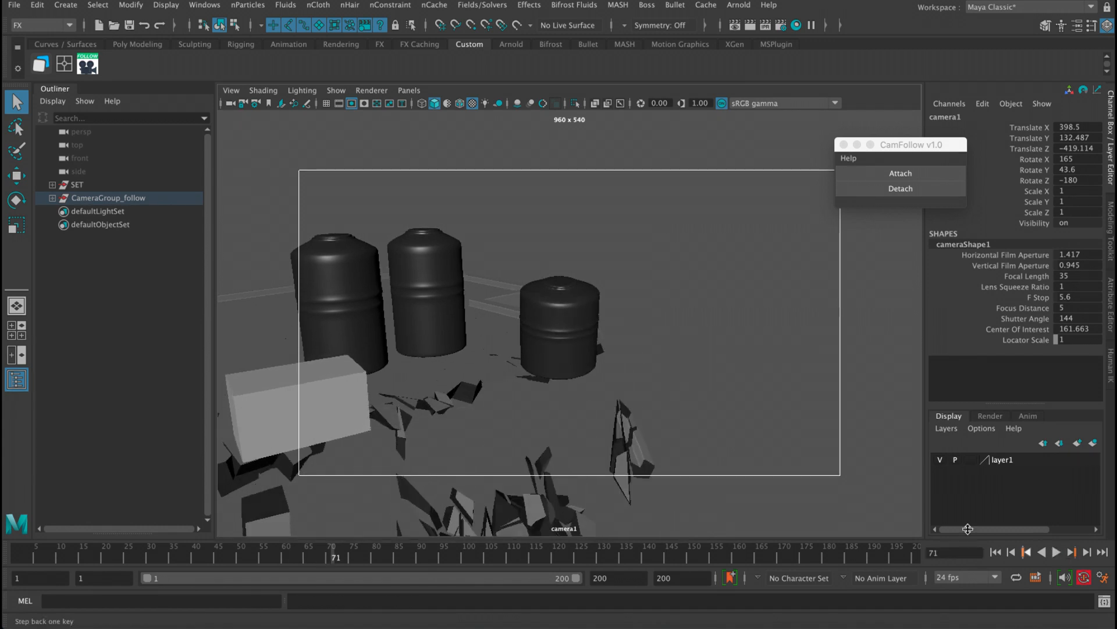
left_click(900, 172)
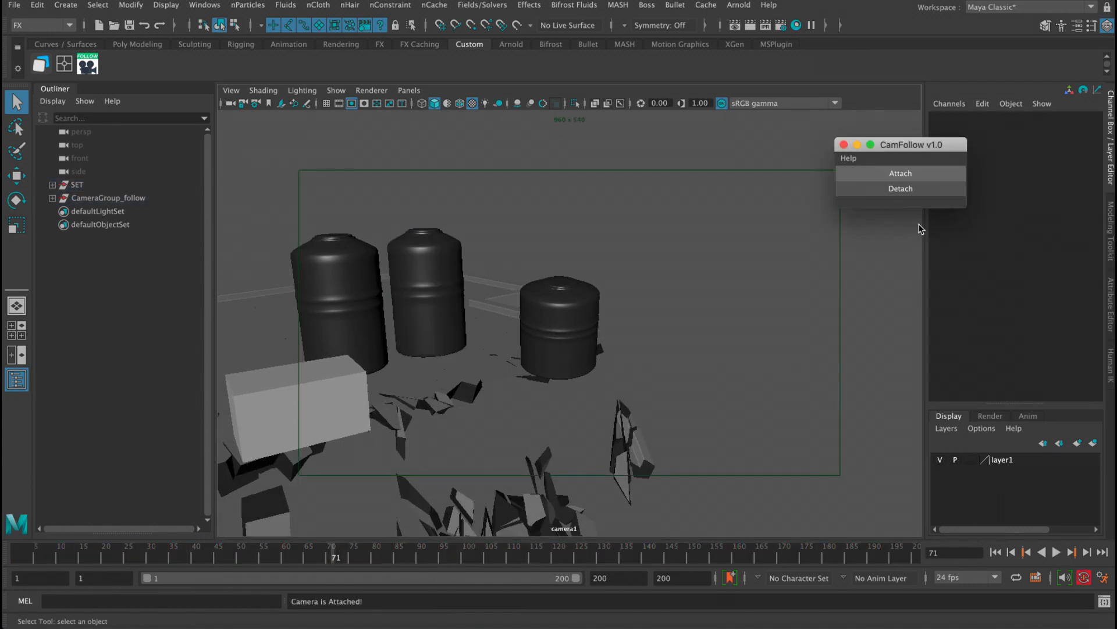
left_click(1058, 552)
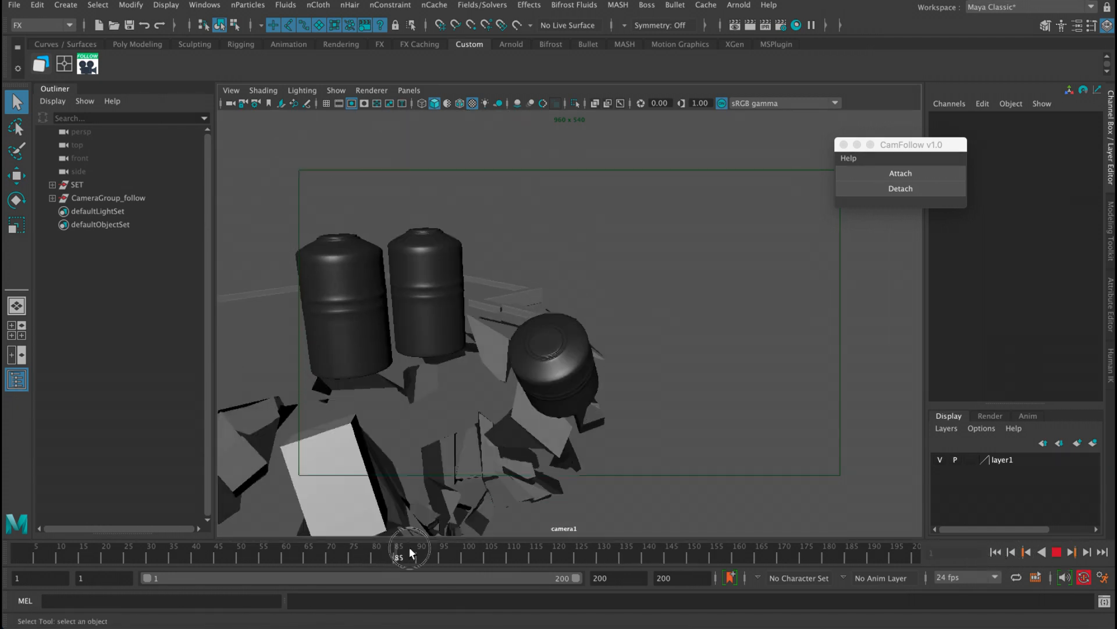
left_click_drag(409, 548, 354, 549)
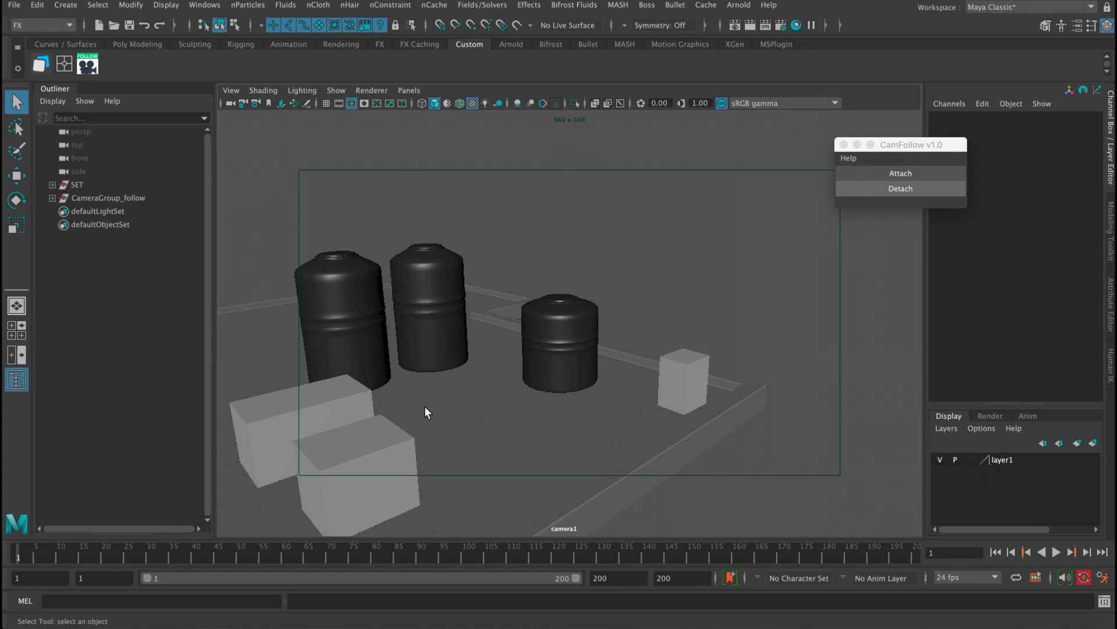
mouse_move(410, 444)
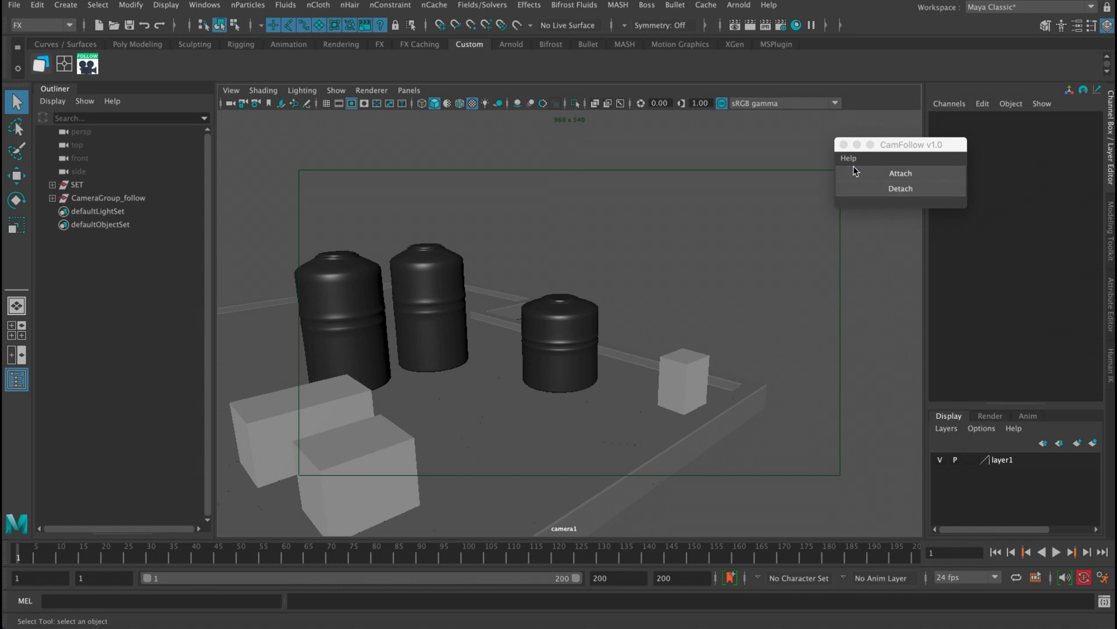
left_click(848, 158)
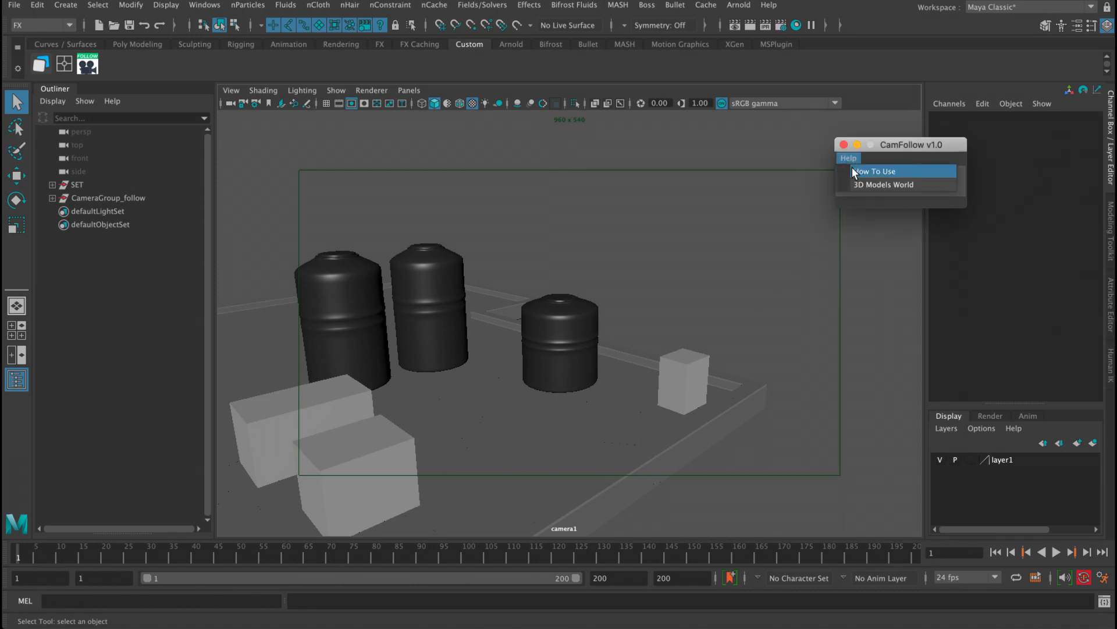
left_click(874, 171)
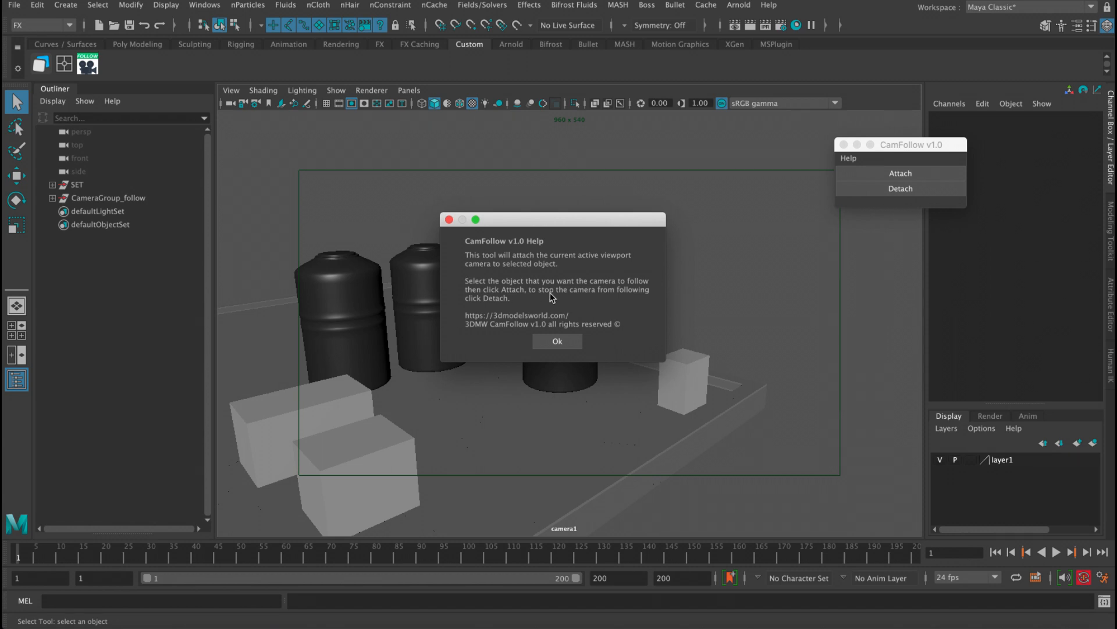
left_click(557, 340)
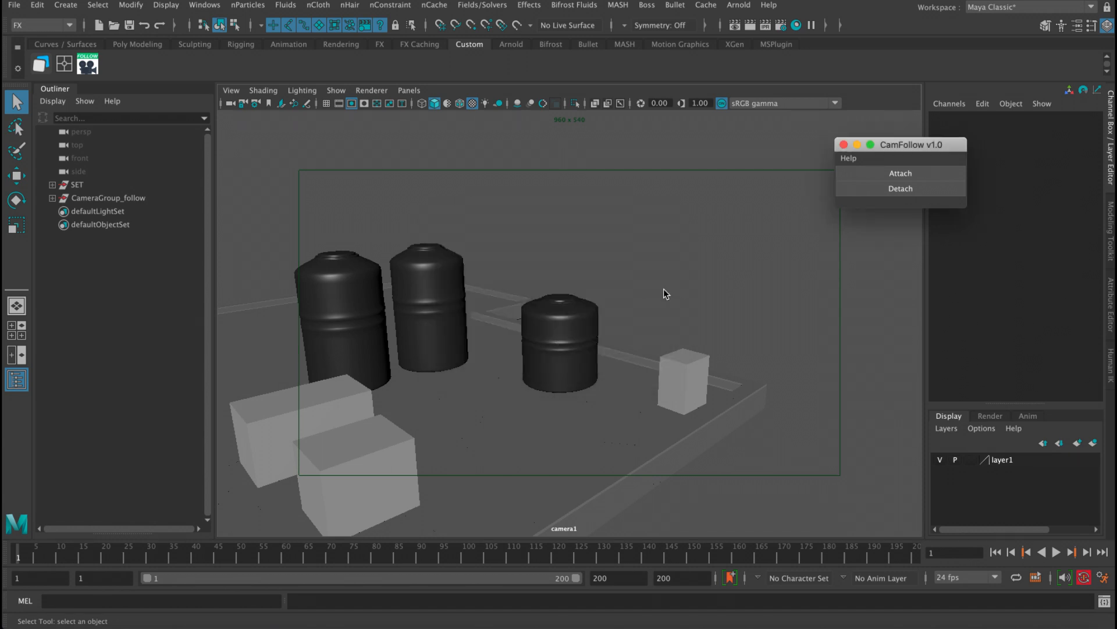
mouse_move(653, 292)
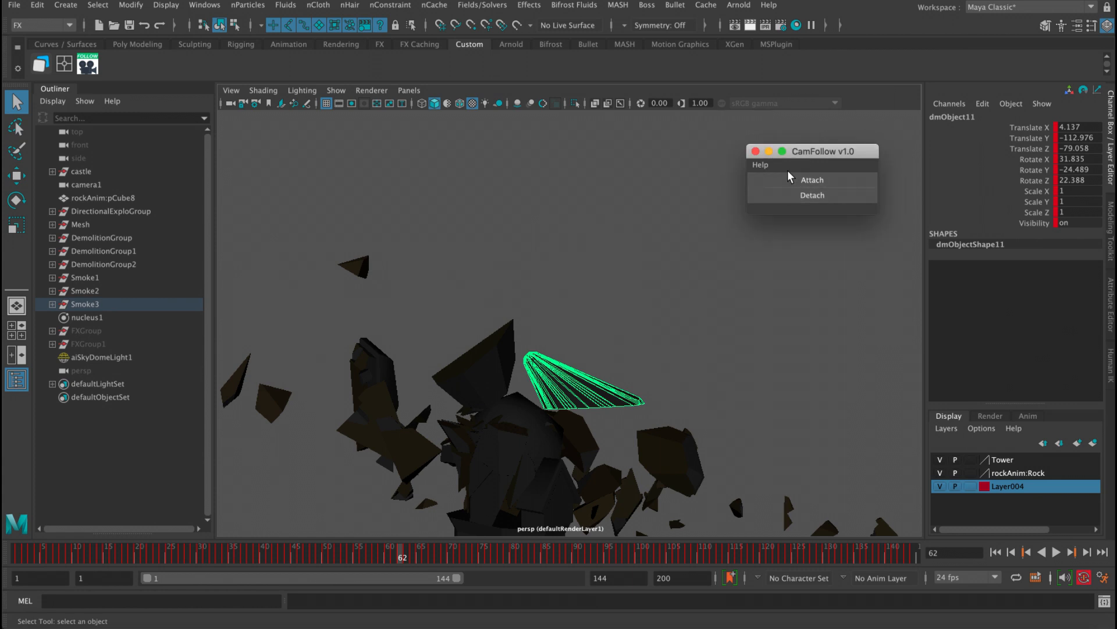
Attach the camera to the green debris shard dmObject11.
left_click(1059, 551)
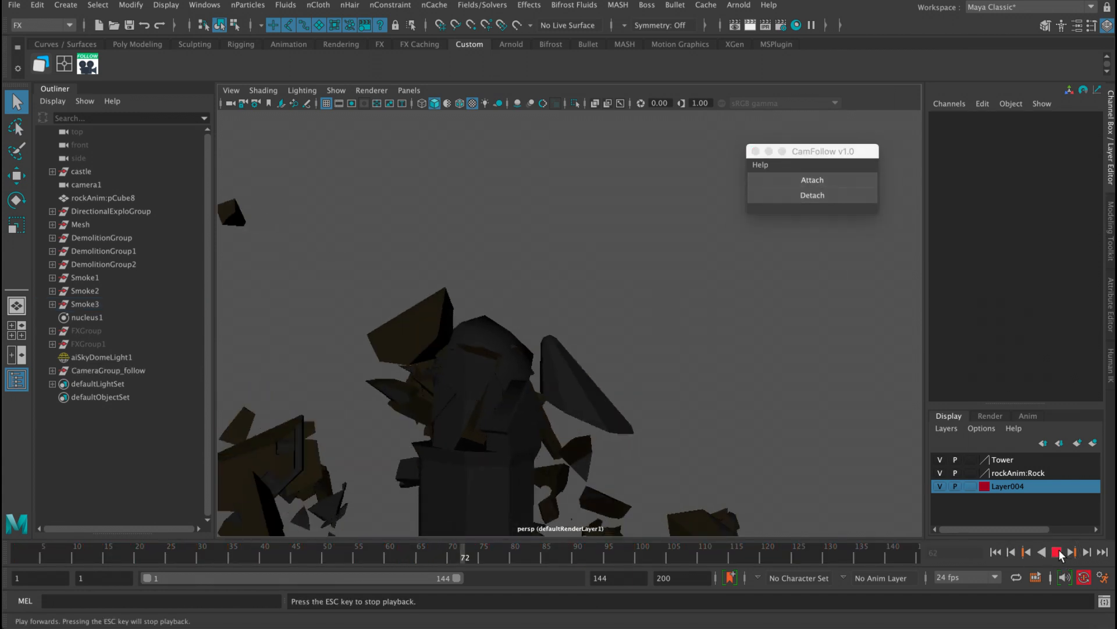